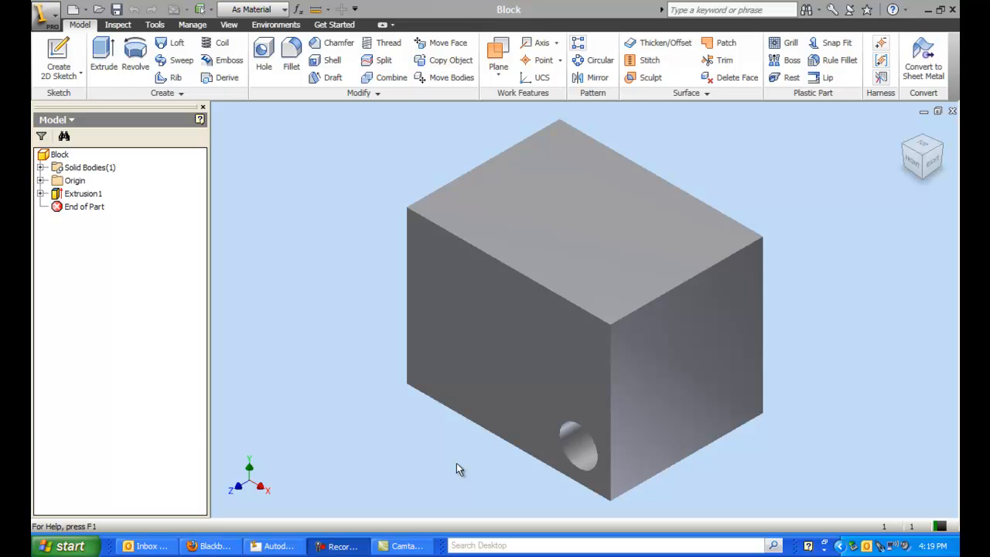
Create a new .idw drawing showing a blank sheet with border and title block
left_click(45, 14)
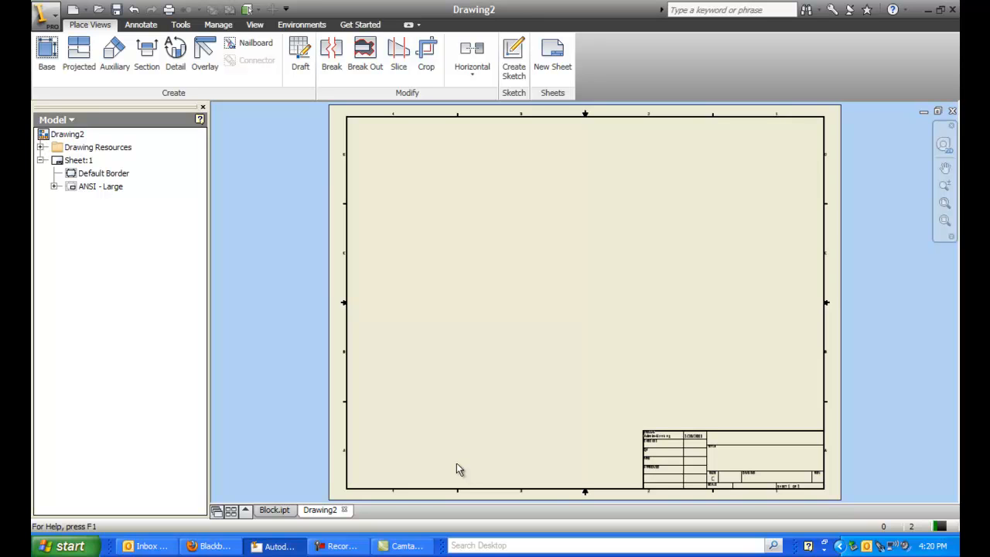
Place a Front-orientation base view of Block.ipt in the sheet's lower-left area
left_click(46, 54)
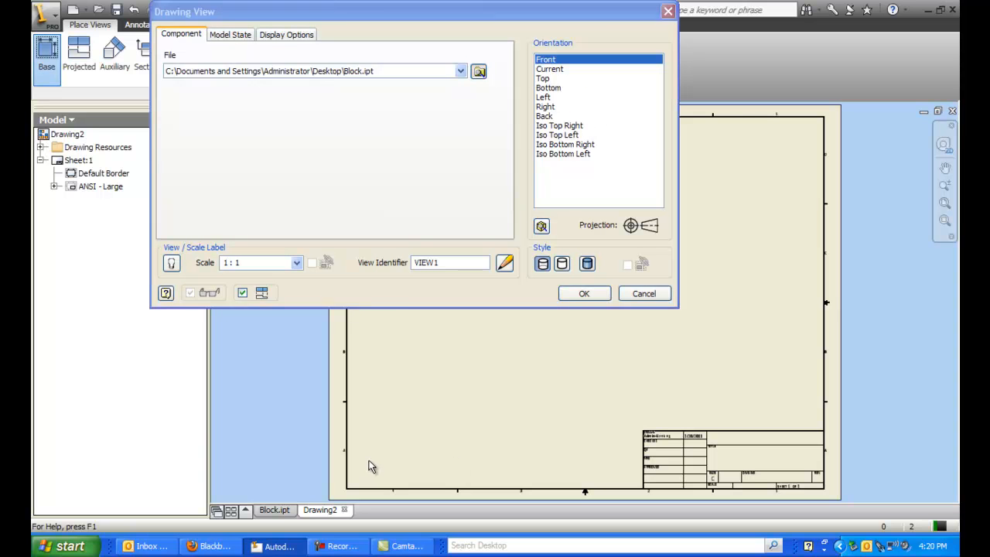
left_click(479, 70)
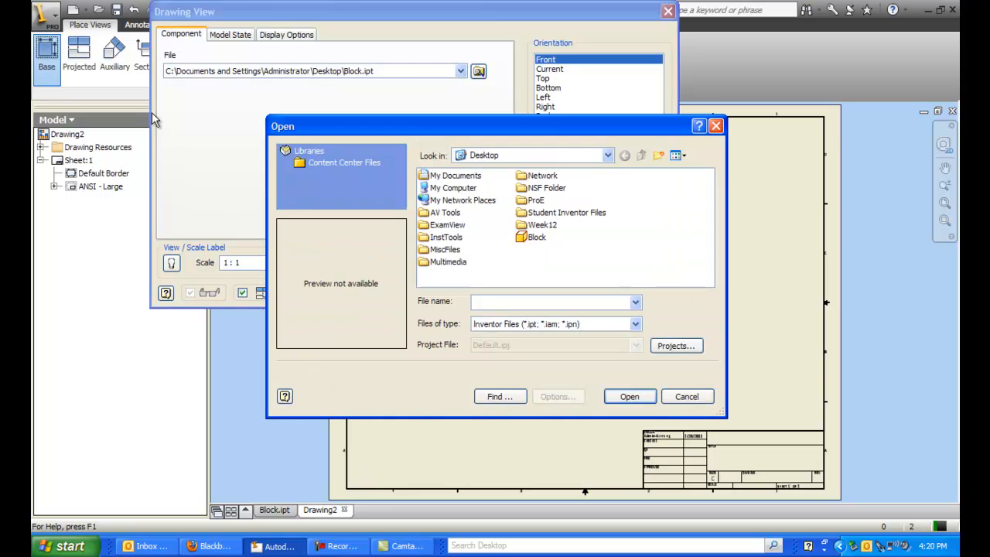
left_click(629, 396)
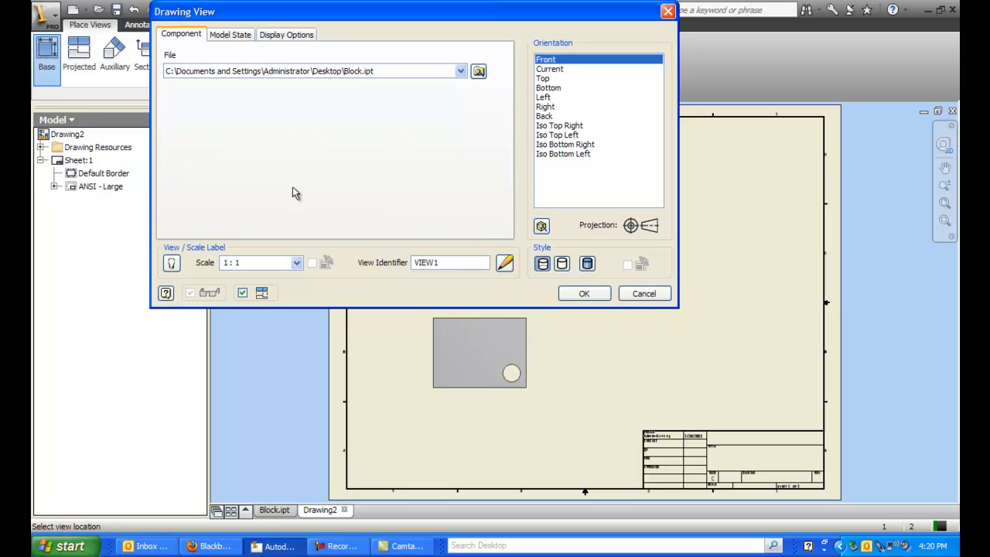
left_click(584, 293)
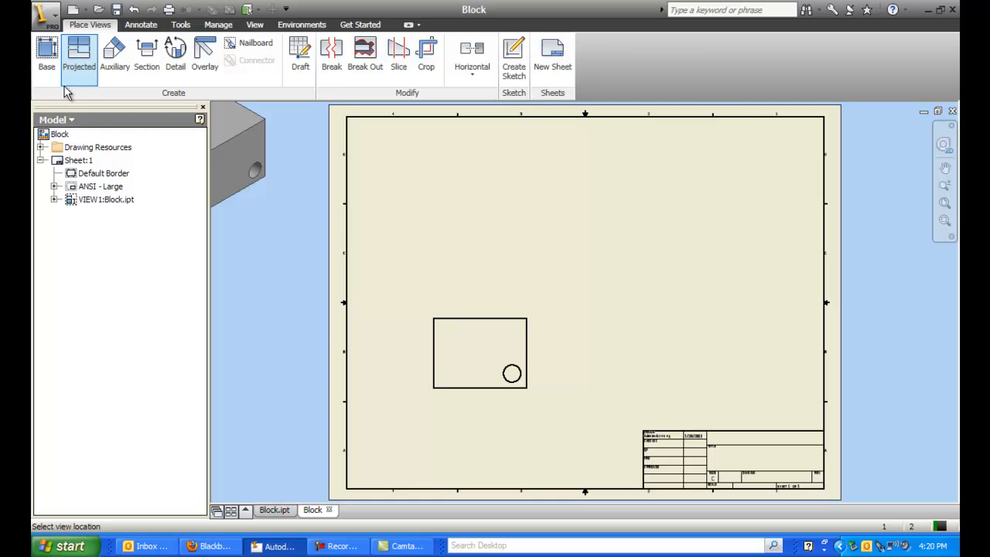
Project top, side and isometric views of the block from the front view
left_click(479, 191)
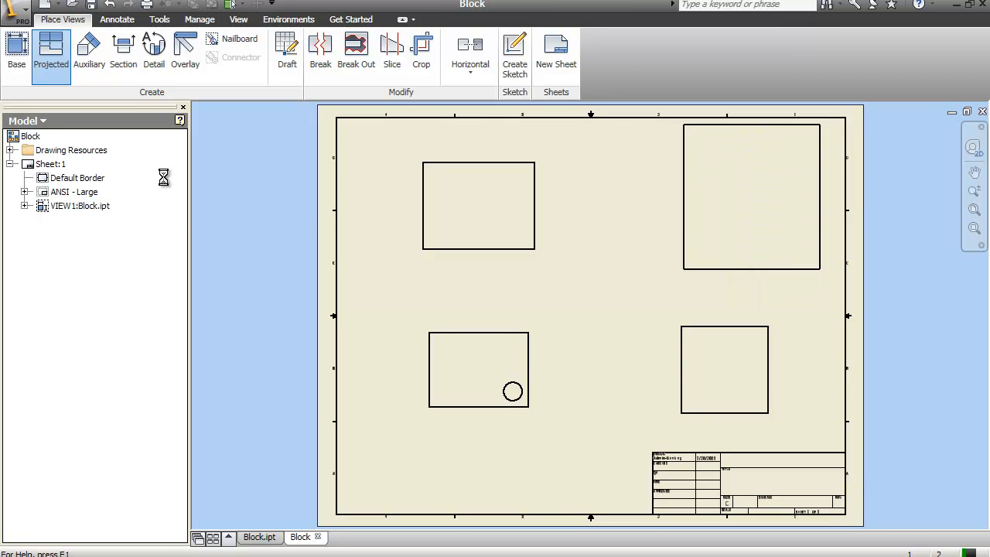
left_click(51, 50)
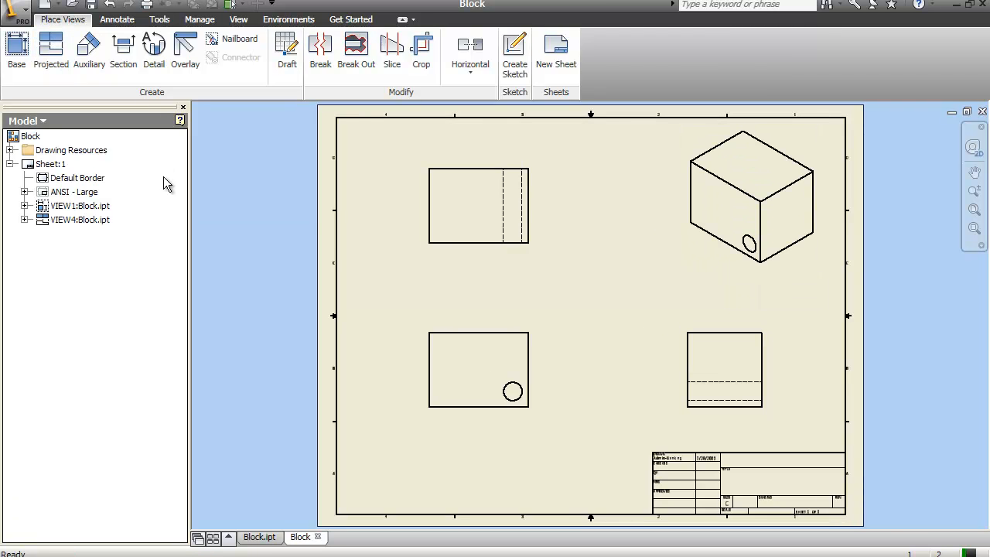
mouse_move(48, 130)
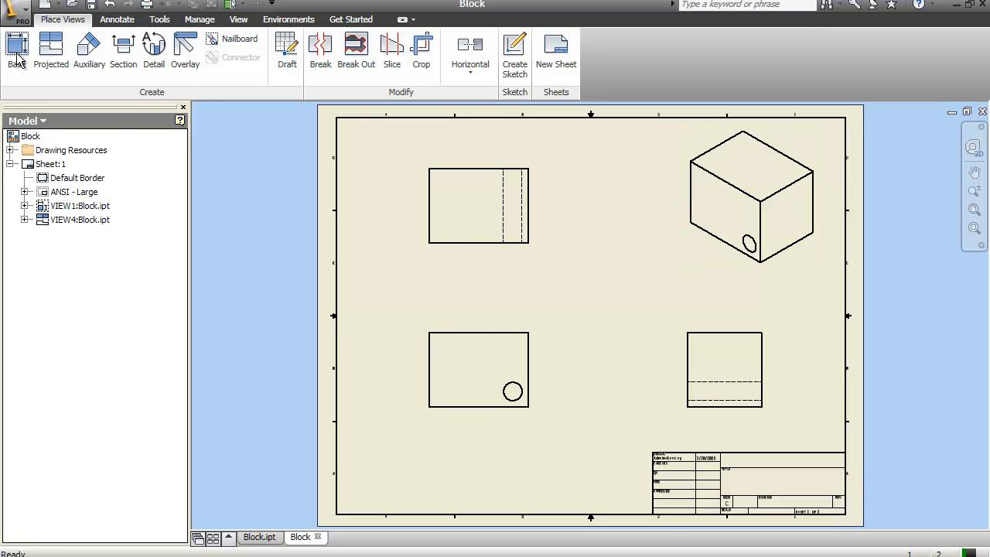
left_click(79, 219)
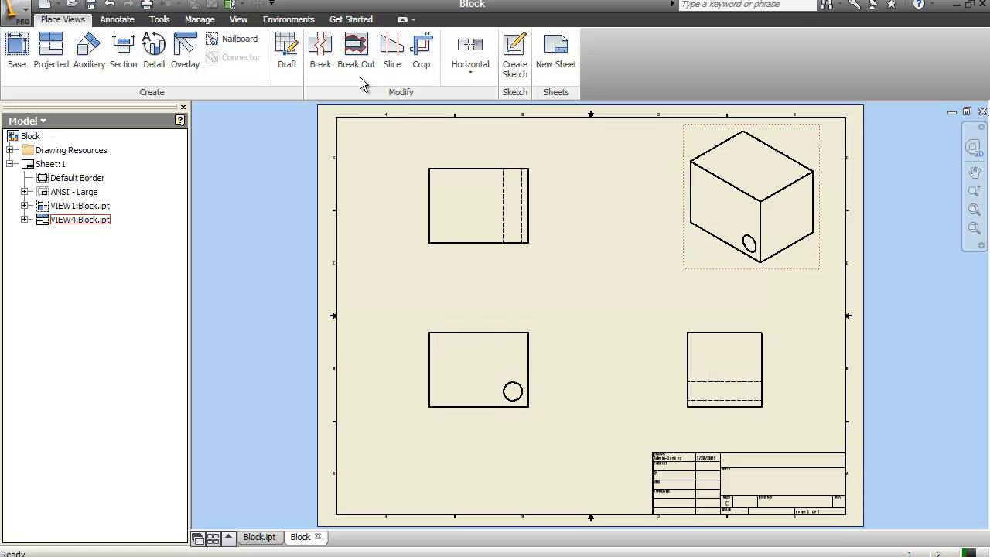
Change the isometric view's display style to Shaded
right_click(750, 193)
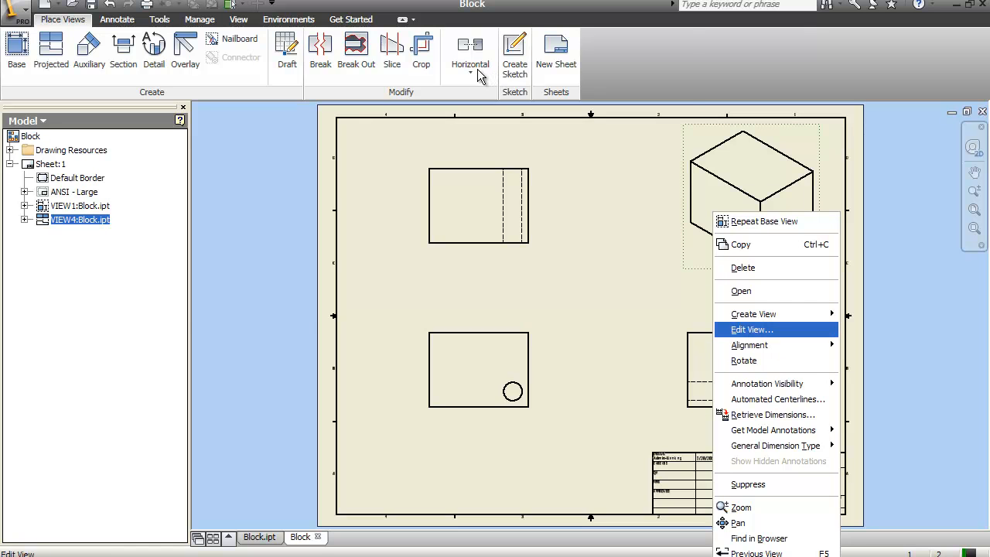
left_click(751, 330)
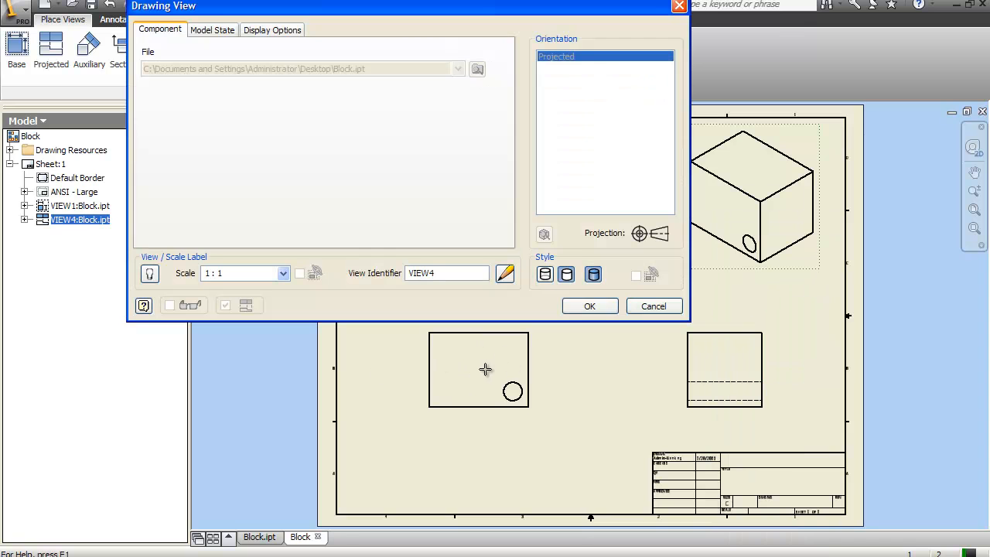
left_click(589, 305)
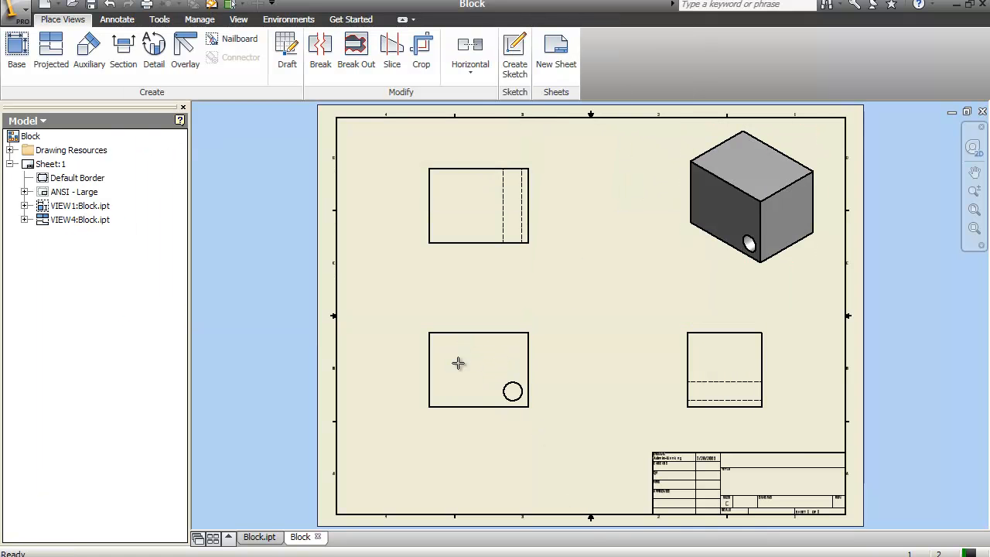
Add a height dimension on the front view and a width dimension on the side view
left_click(117, 19)
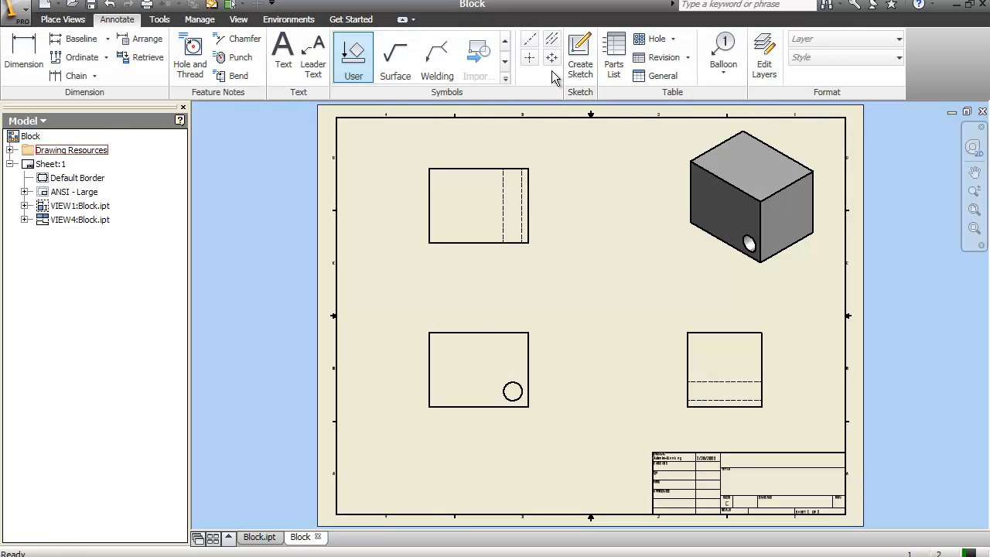
left_click(723, 54)
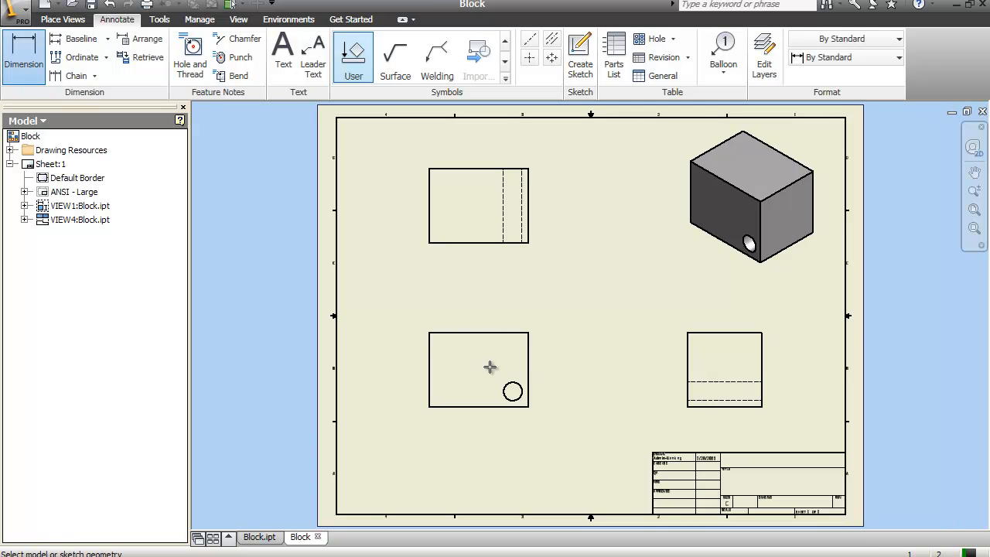
left_click(428, 369)
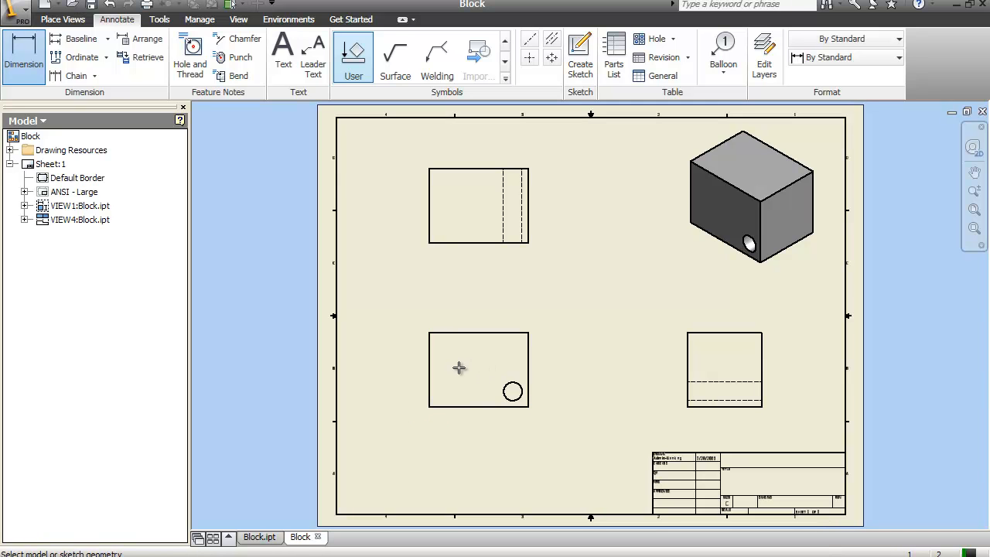
left_click(430, 369)
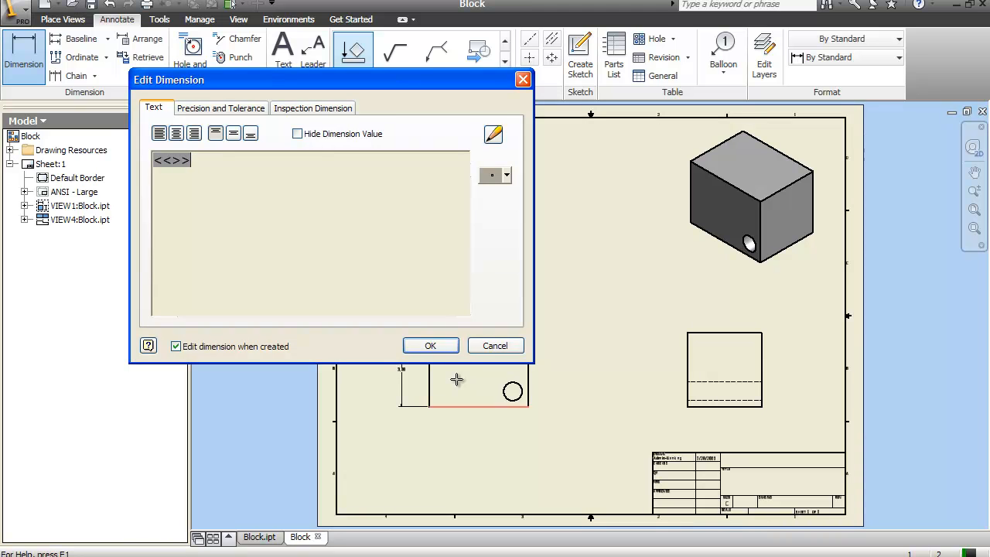
left_click_drag(309, 79, 406, 30)
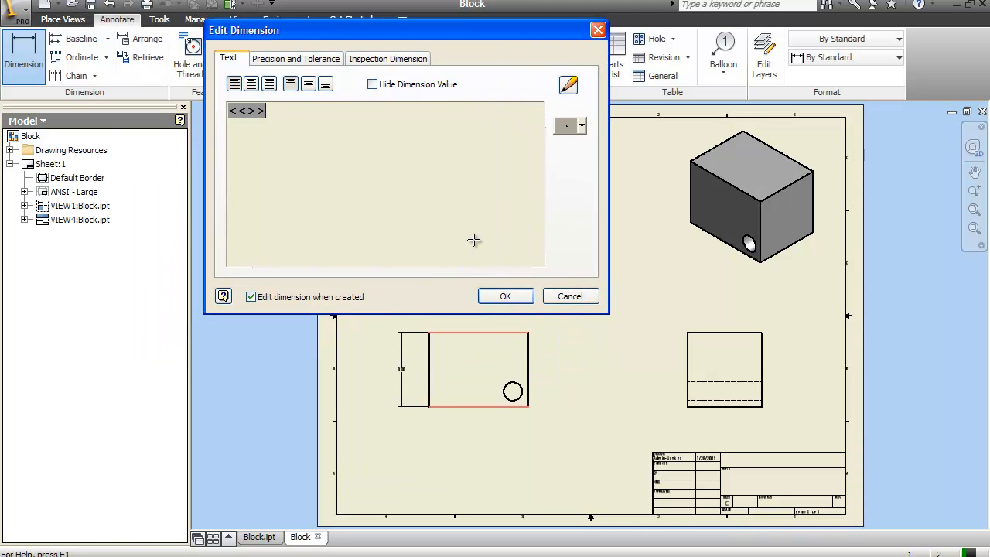
mouse_move(496, 325)
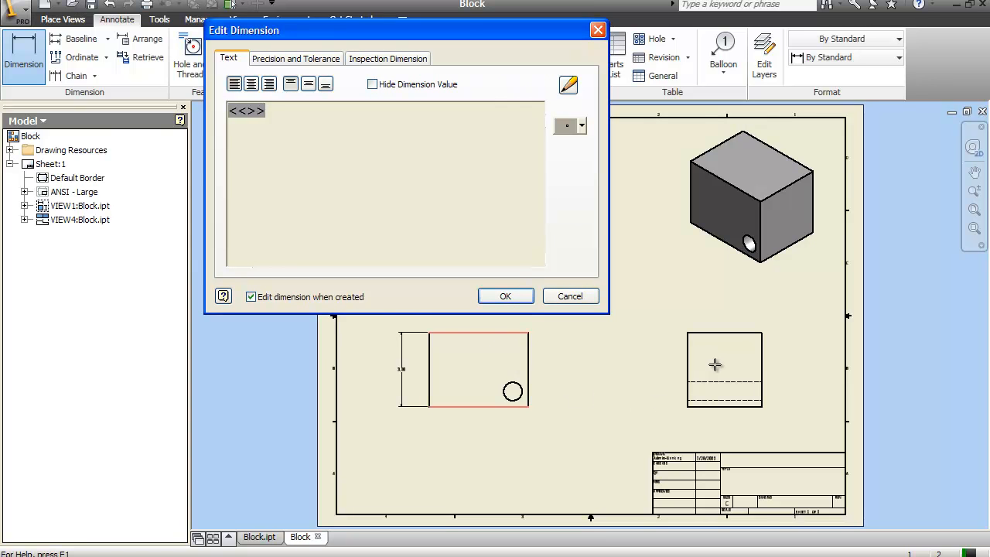
mouse_move(673, 338)
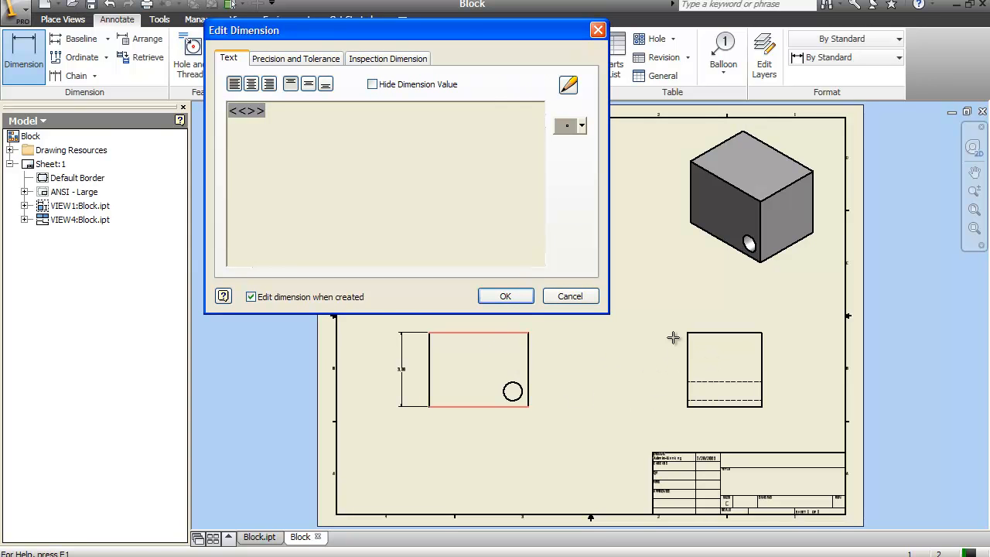
mouse_move(729, 213)
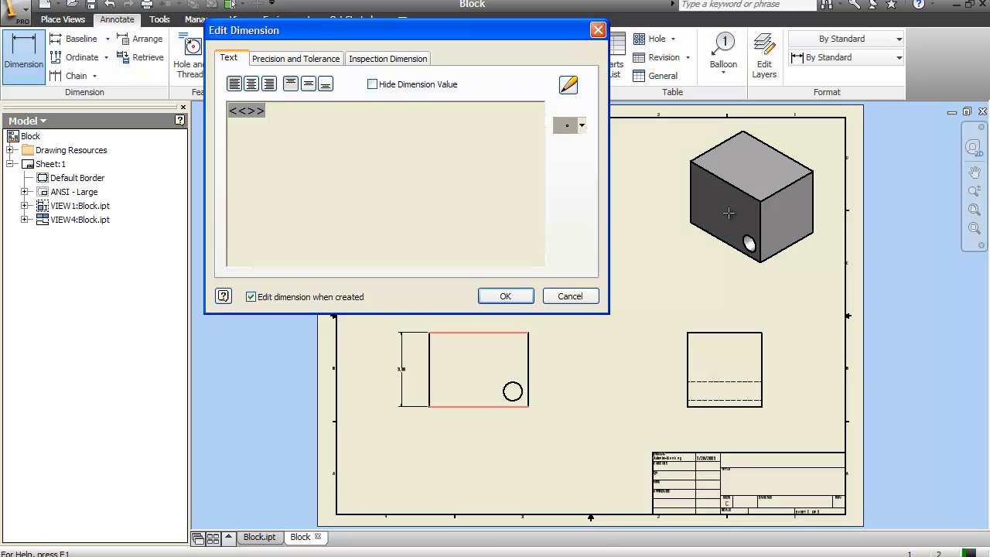
left_click(580, 126)
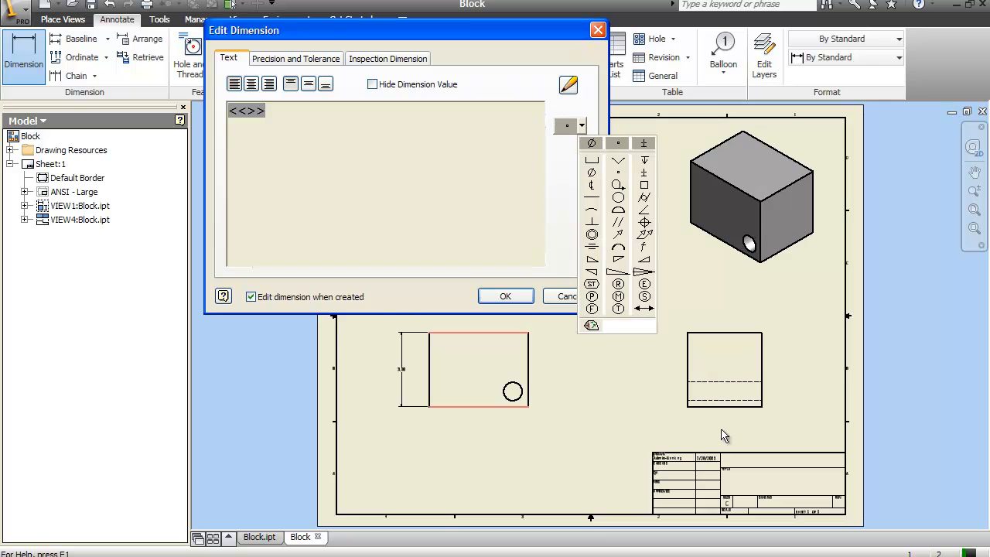
mouse_move(618, 160)
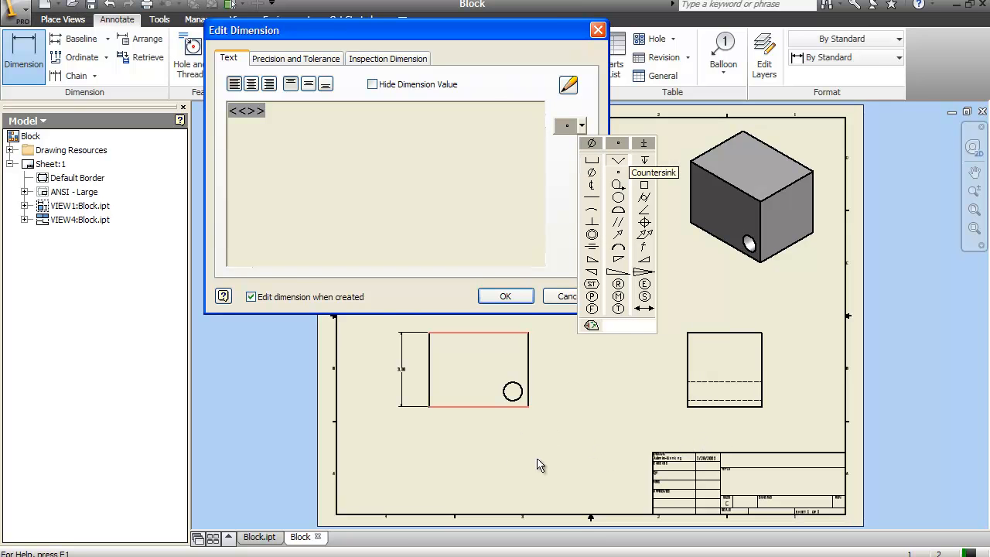
mouse_move(618, 185)
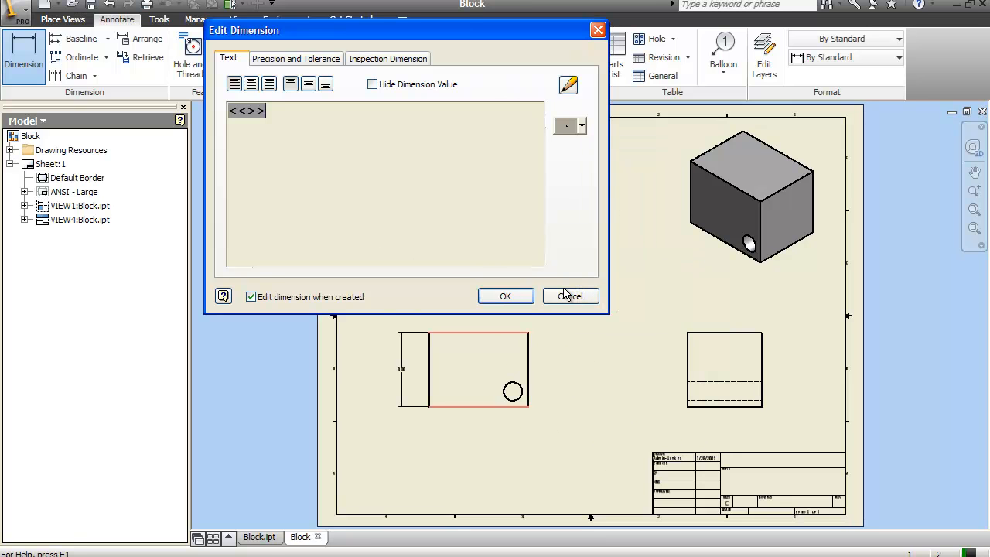
left_click(570, 296)
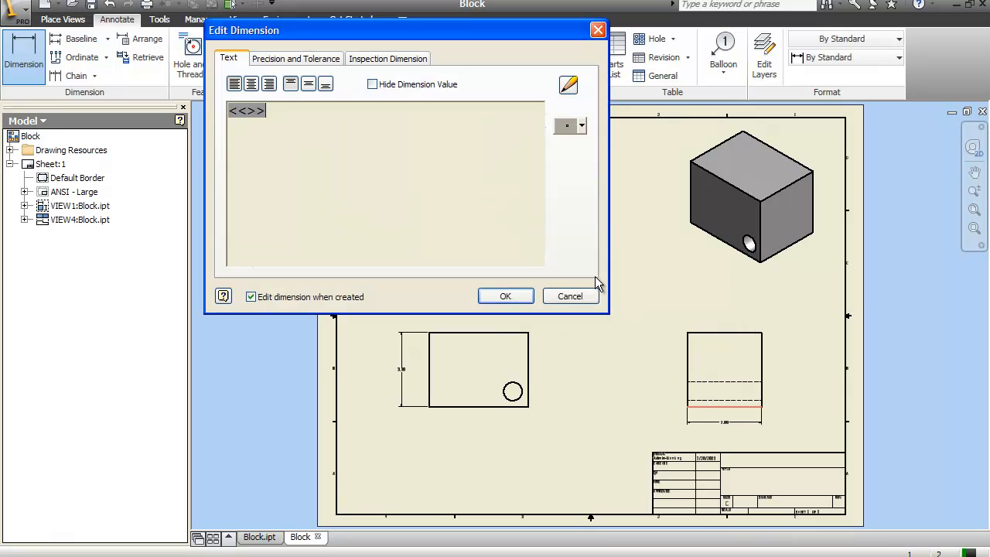
left_click(570, 296)
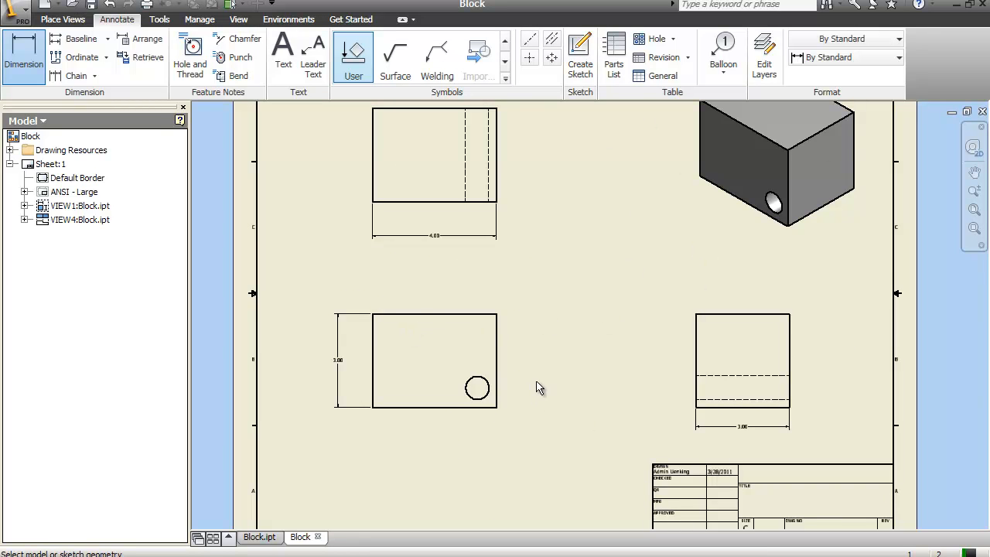
mouse_move(545, 346)
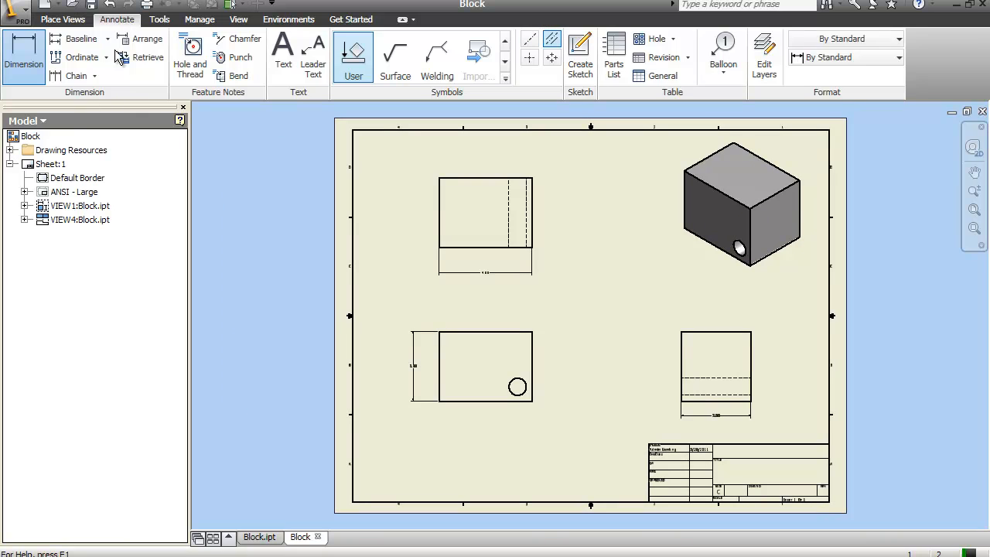
Add a centerline along the hole axis through the hidden lines
left_click(23, 54)
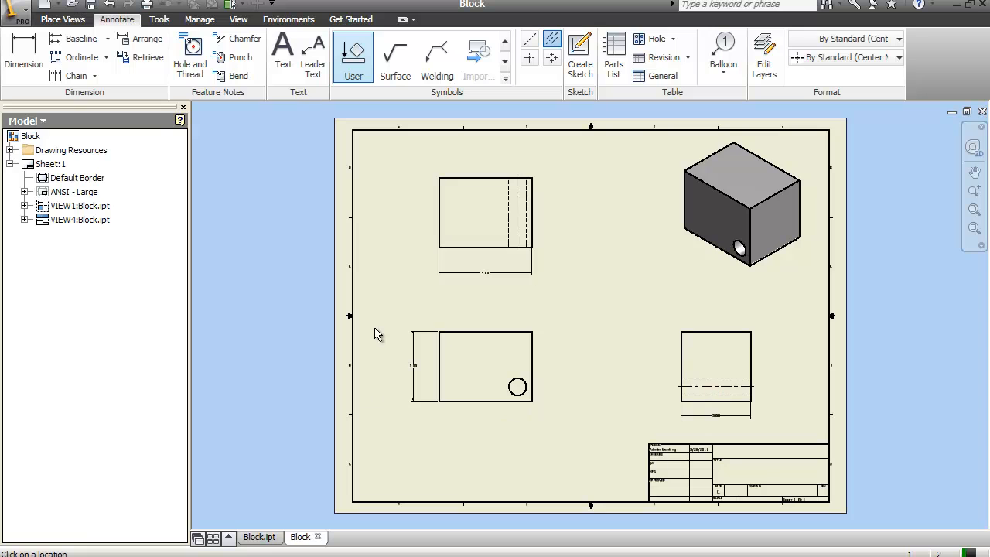
mouse_move(394, 366)
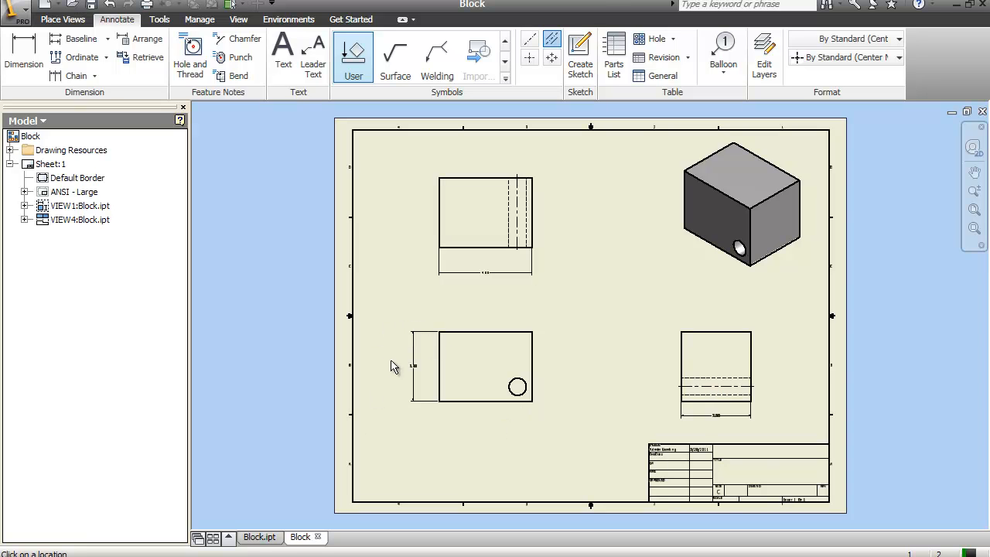
mouse_move(396, 376)
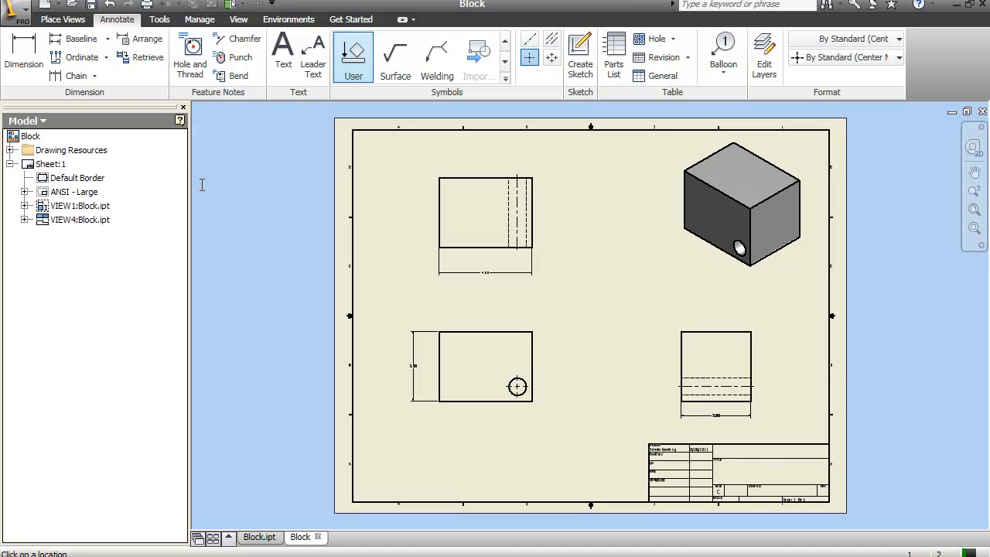
mouse_move(163, 167)
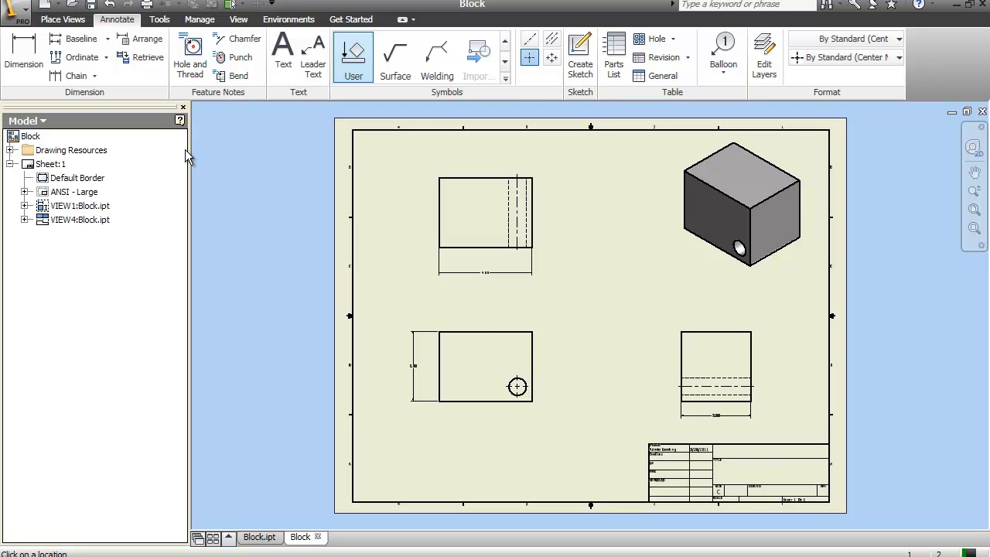
mouse_move(423, 217)
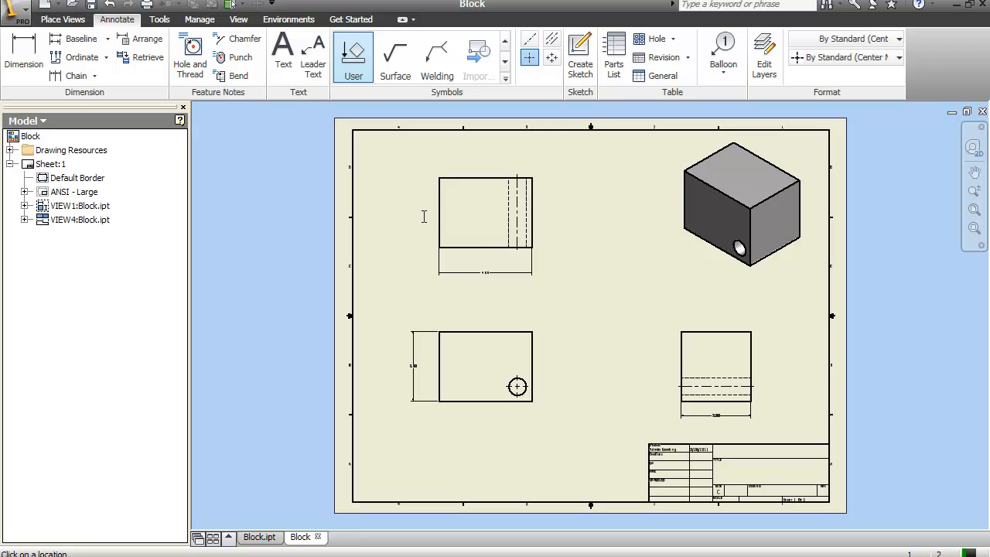
mouse_move(517, 205)
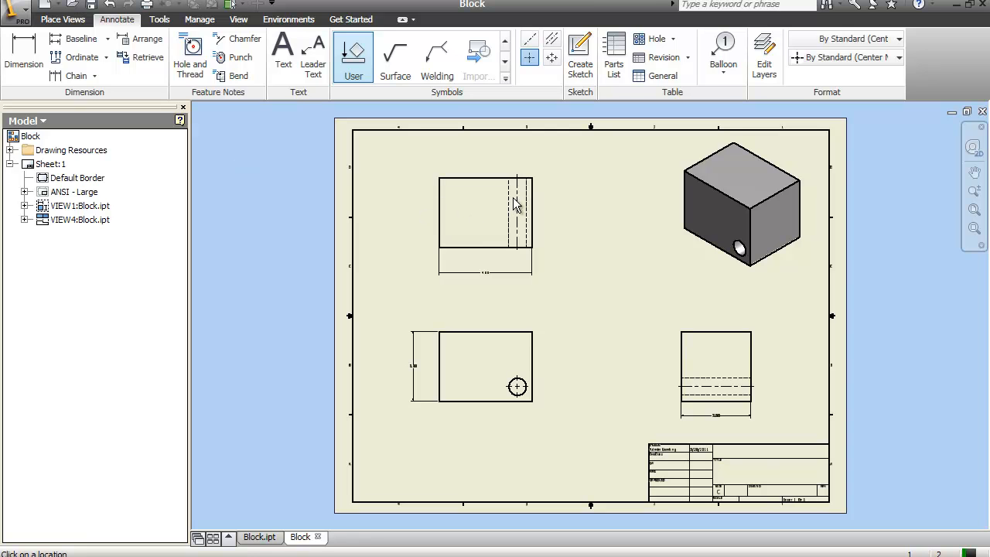
mouse_move(486, 269)
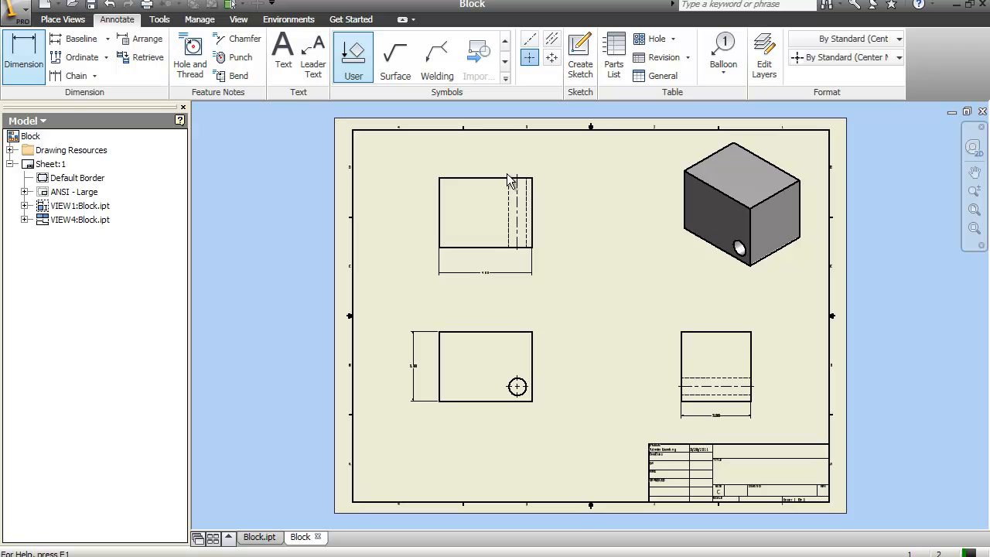
mouse_move(521, 218)
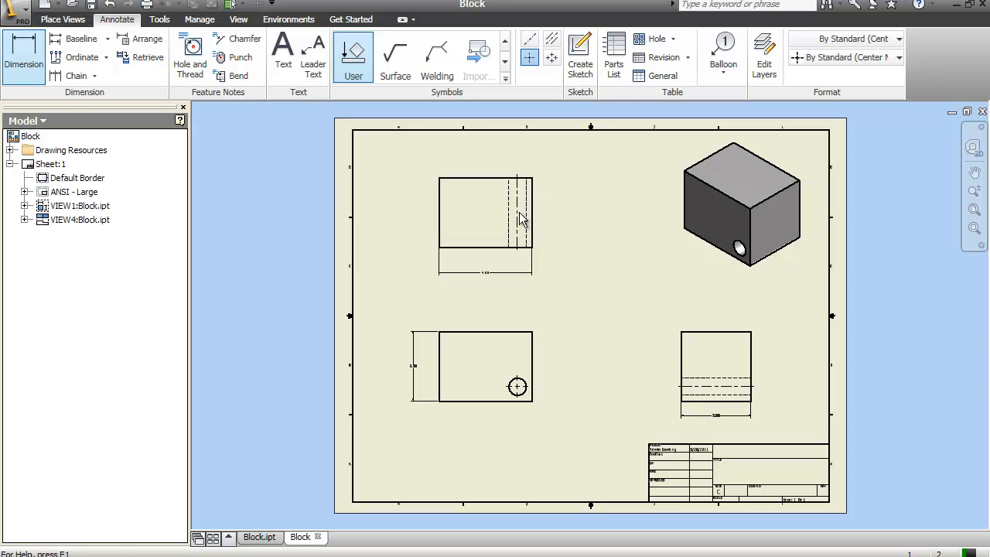
Dimension the hole with a leadered Ø.75 callout and append THRU
left_click(517, 386)
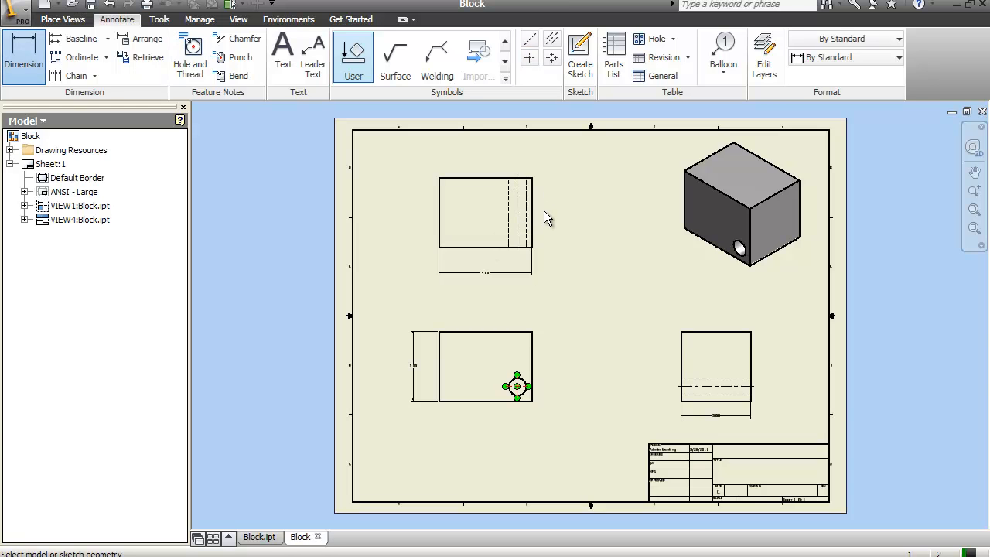
left_click(517, 386)
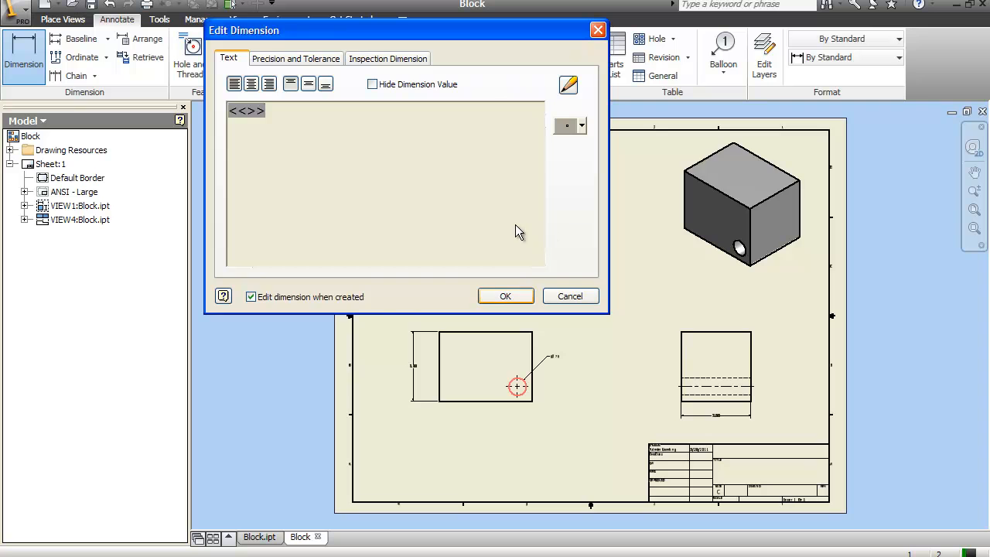
left_click(505, 296)
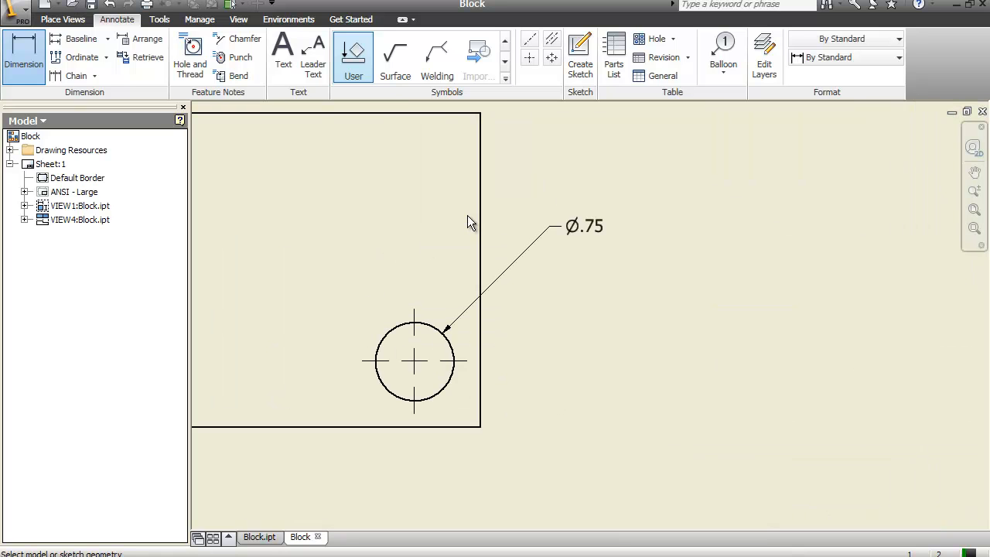
mouse_move(468, 215)
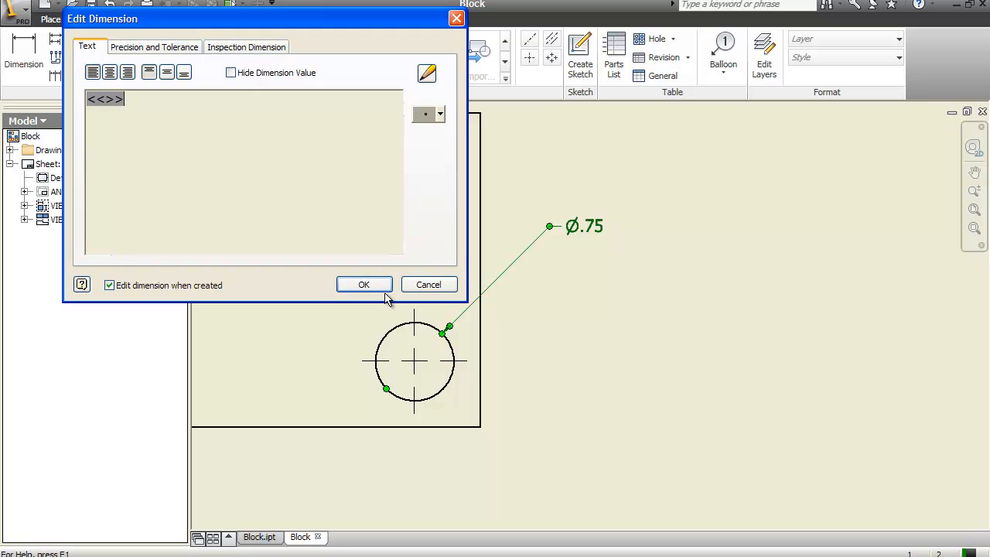
mouse_move(531, 303)
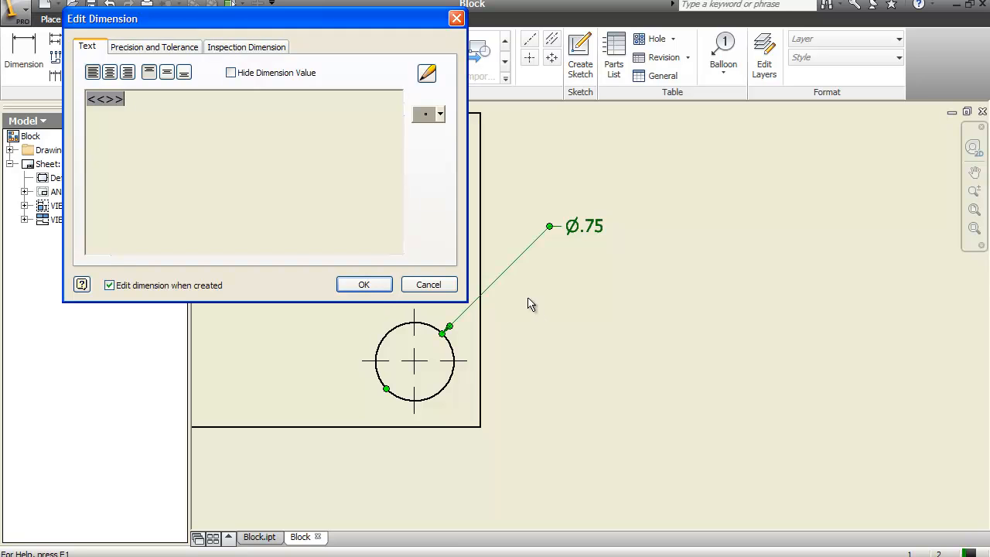
type("THRU")
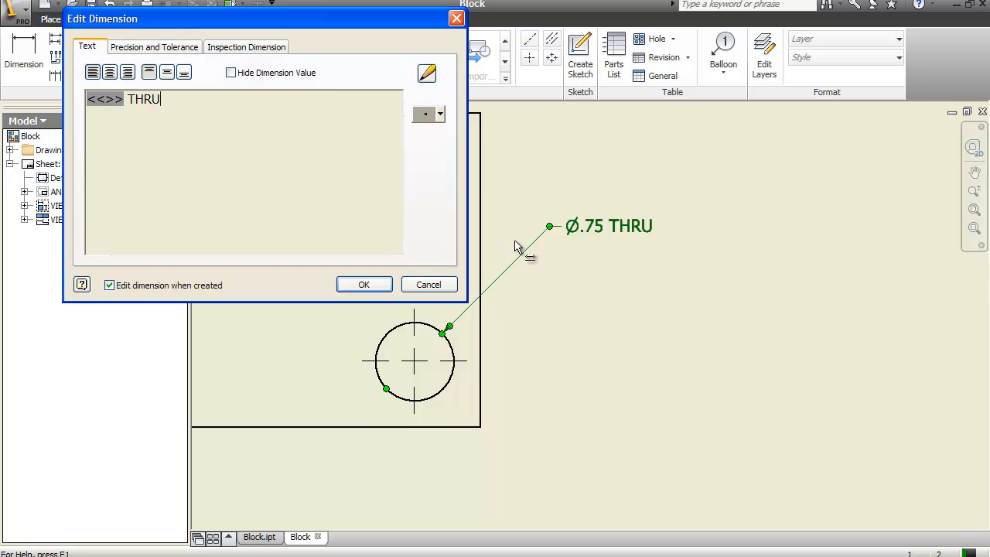
mouse_move(465, 272)
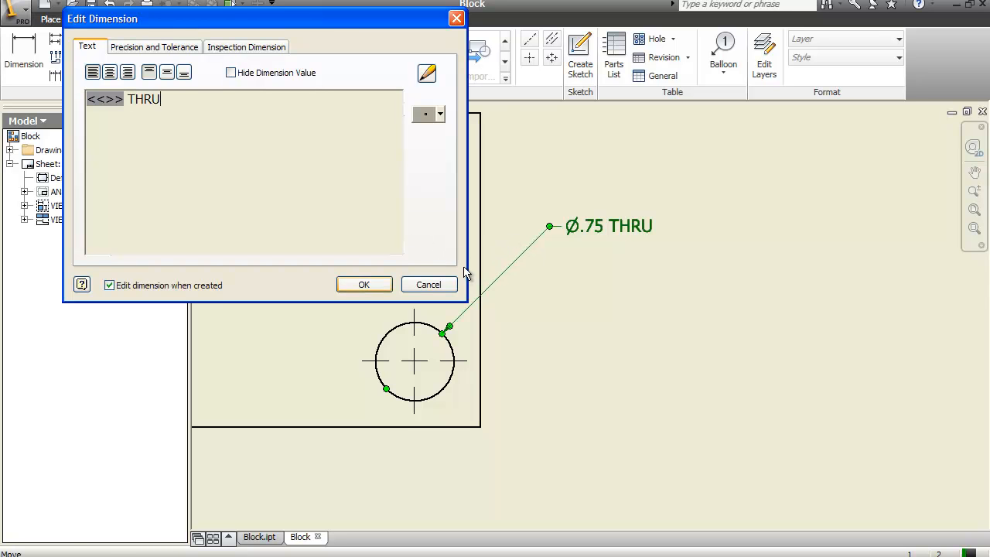
left_click(364, 284)
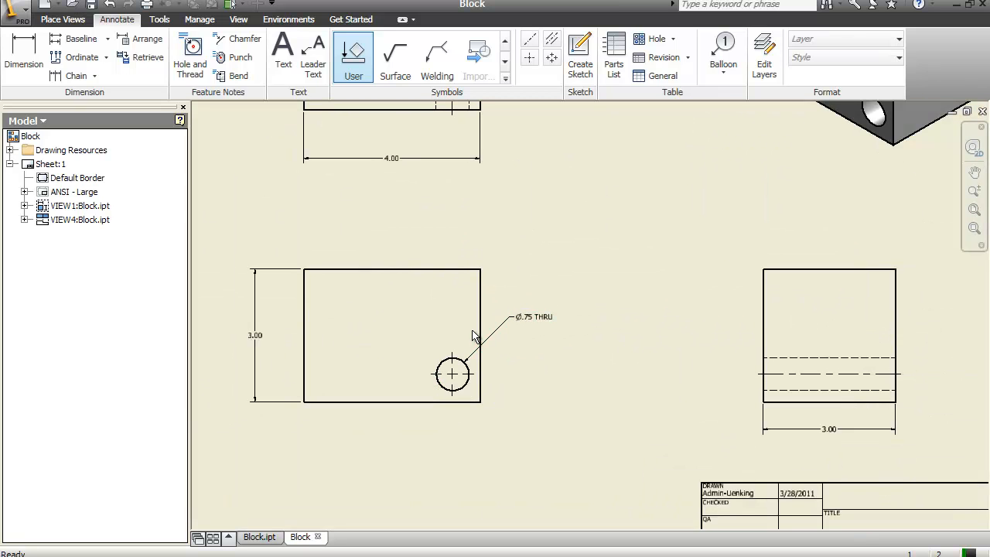
mouse_move(559, 345)
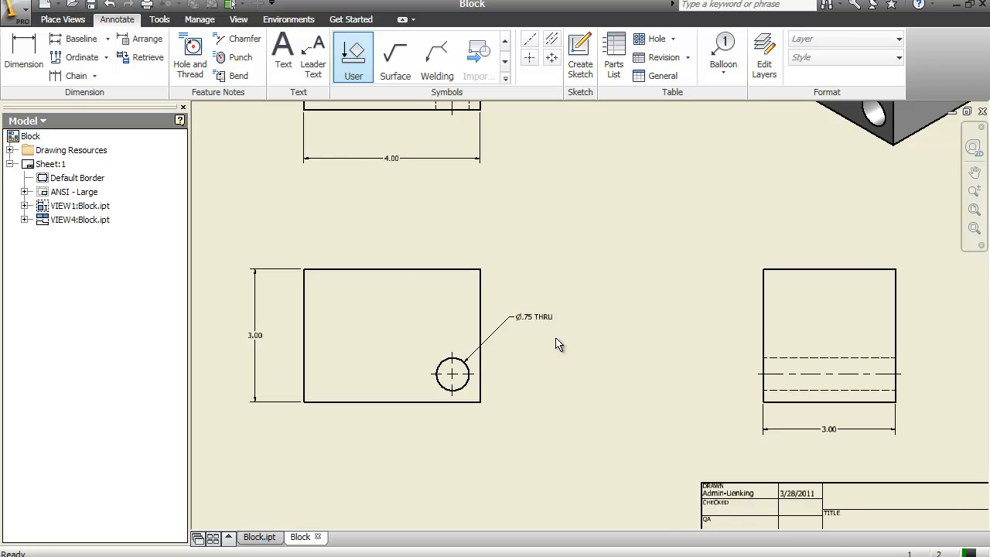
mouse_move(758, 454)
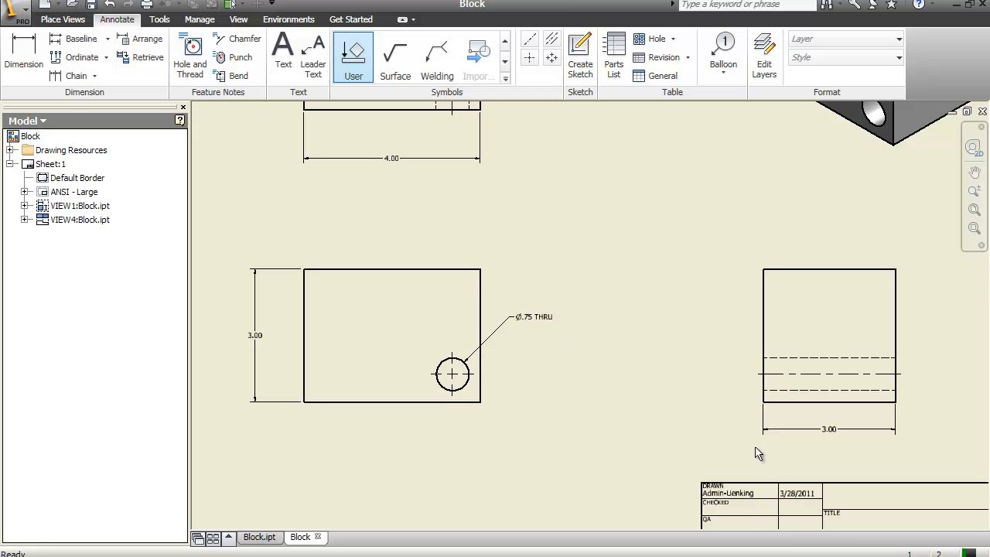
mouse_move(842, 430)
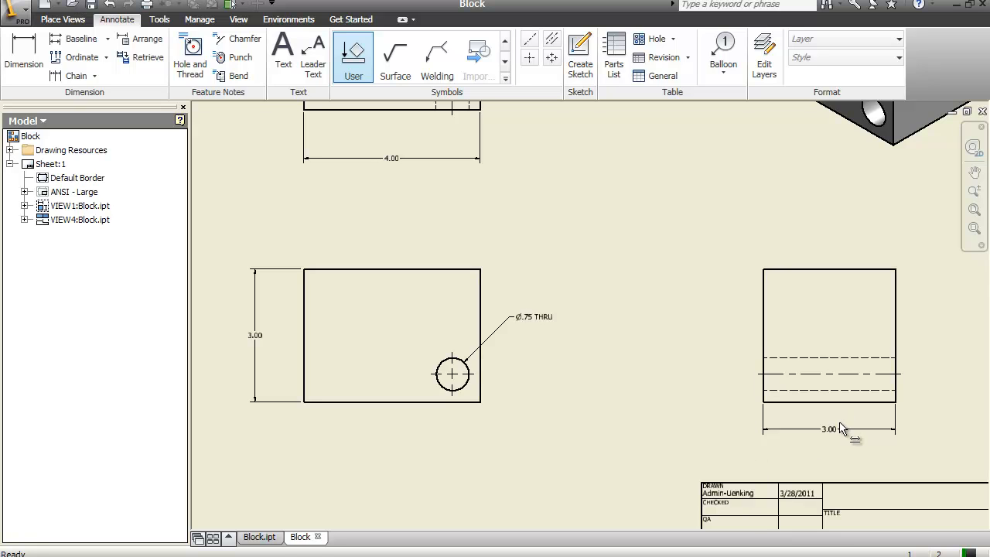
mouse_move(794, 446)
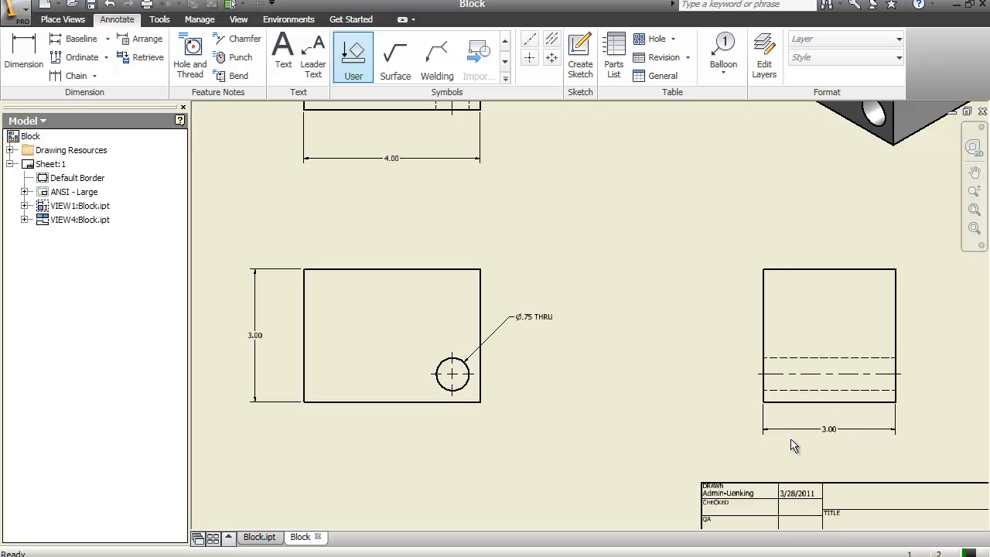
mouse_move(430, 349)
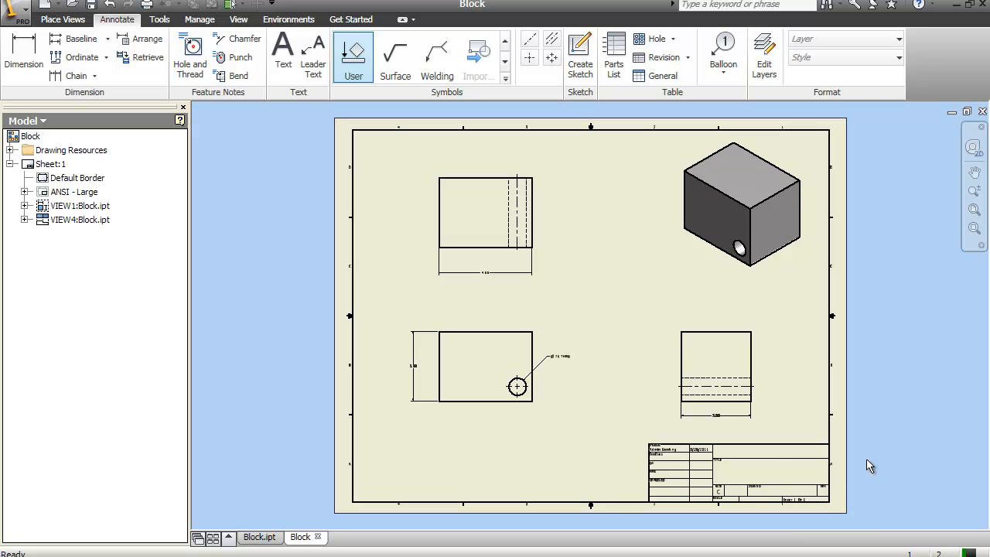
mouse_move(737, 463)
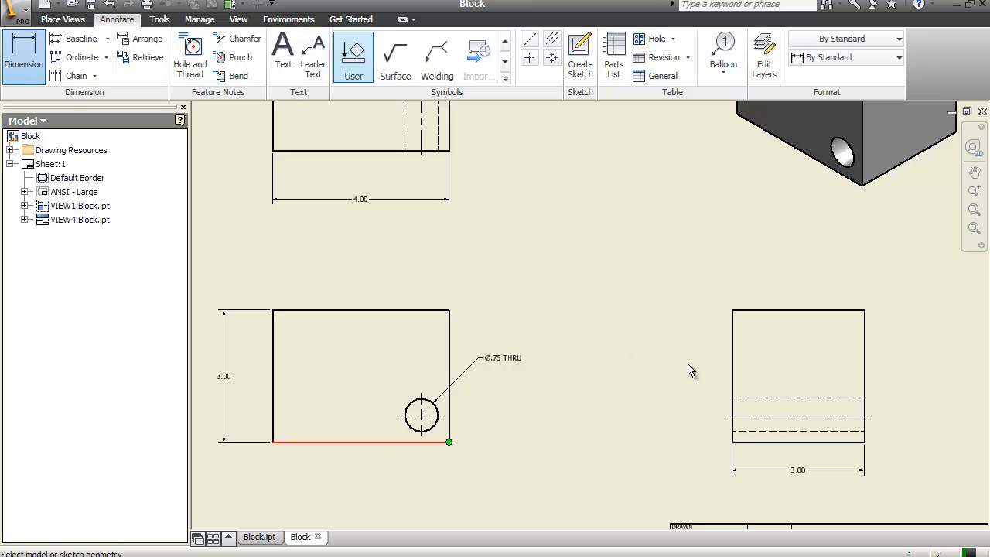
Locate the hole with a .63 vertical dimension and a horizontal location dimension
left_click(421, 416)
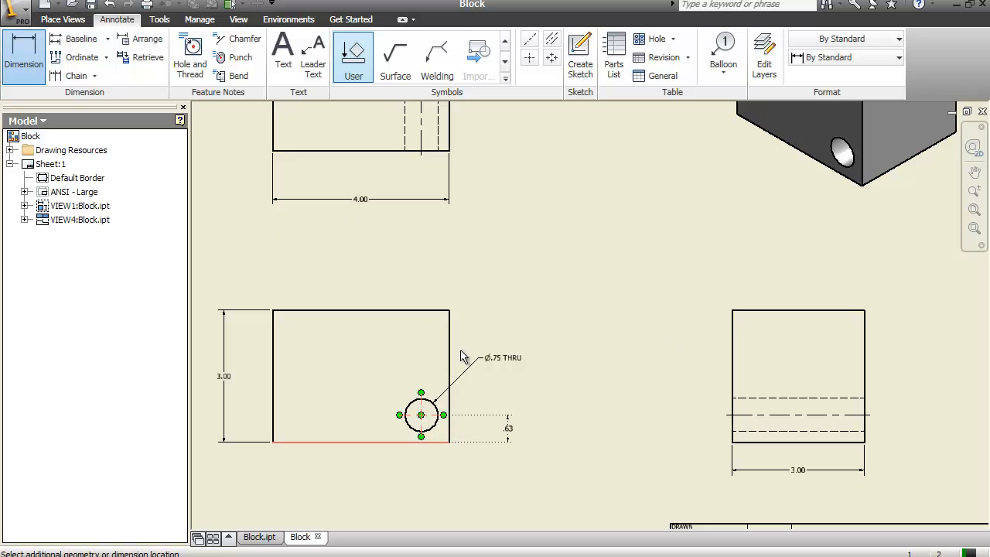
left_click(461, 357)
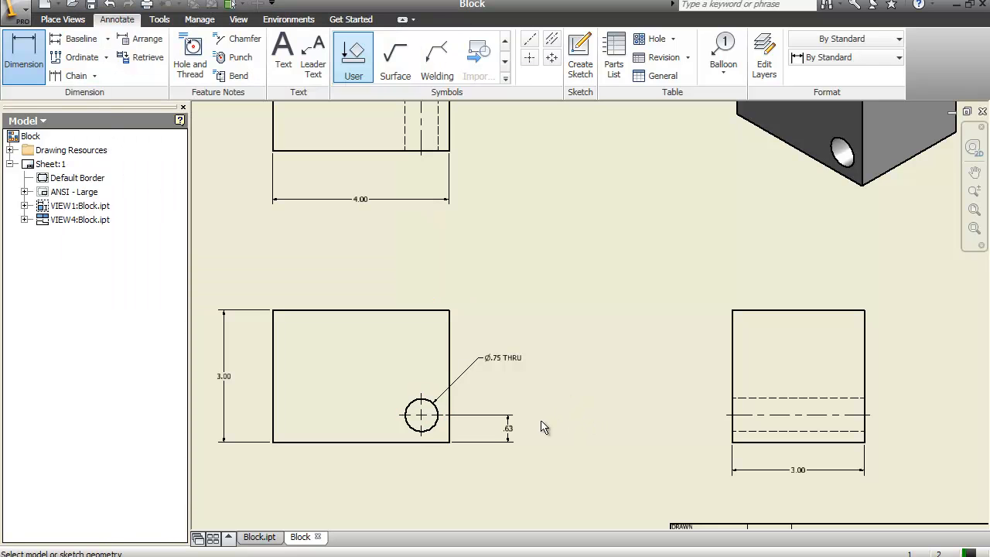
left_click(422, 416)
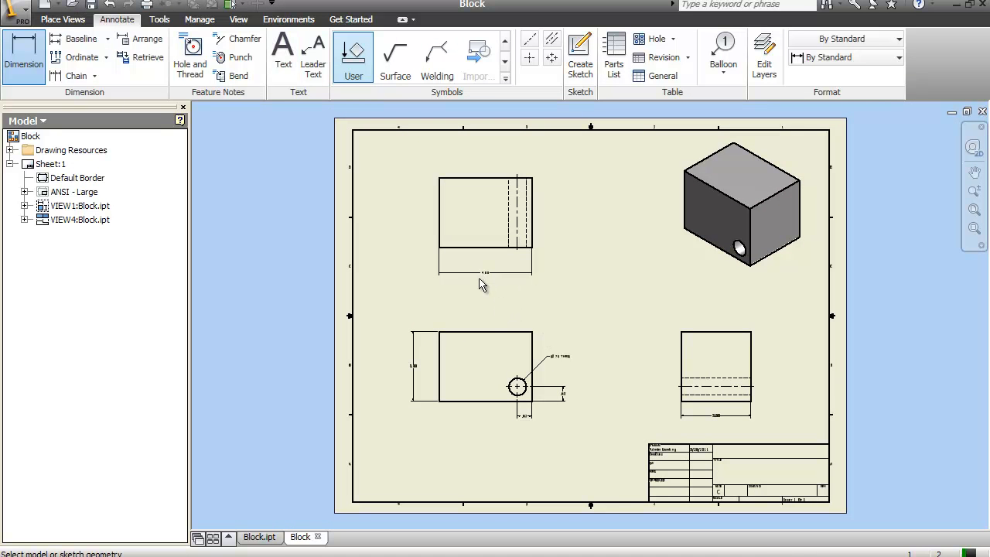
left_click(282, 50)
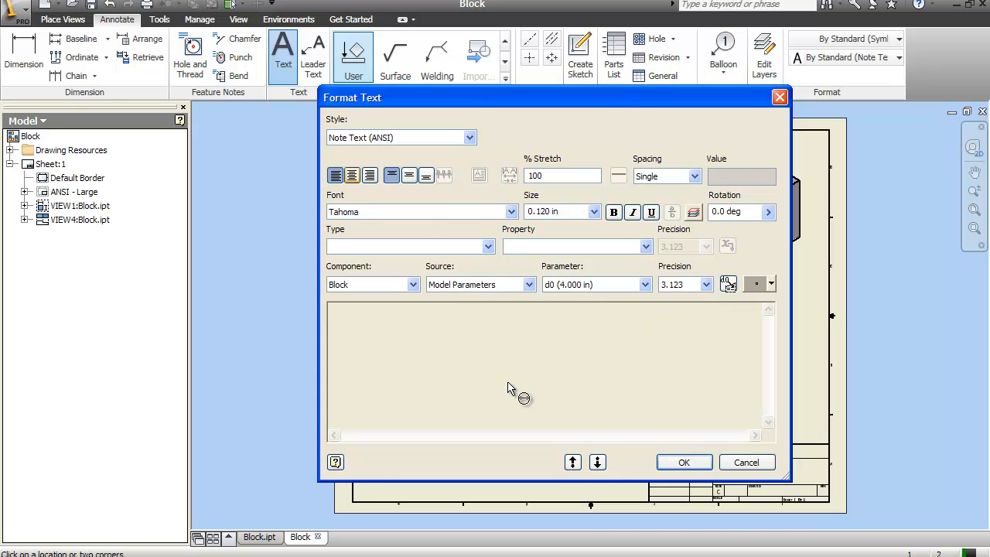
Add a centered 0.240-size note 'Block' with 'Scale: Full' below the front view
left_click(352, 175)
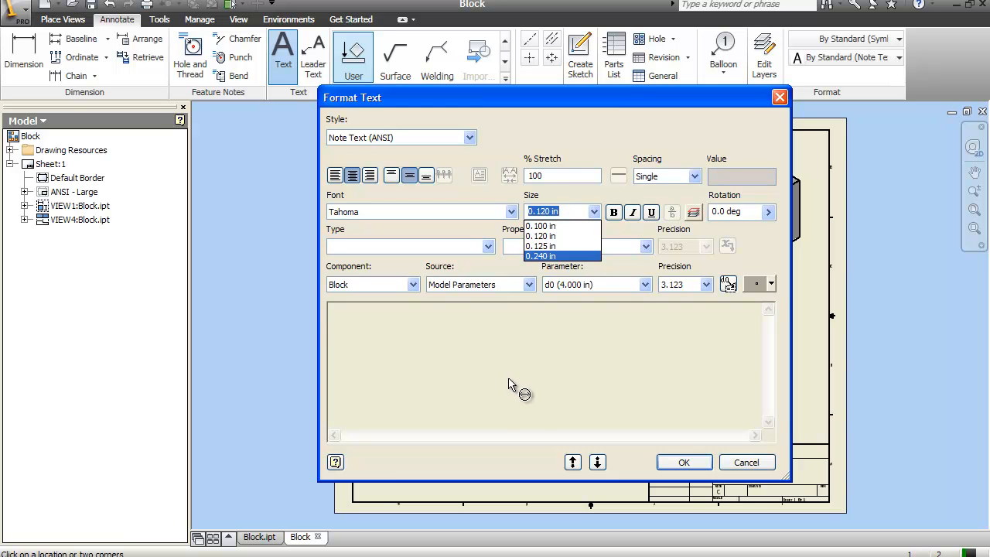
left_click(541, 256)
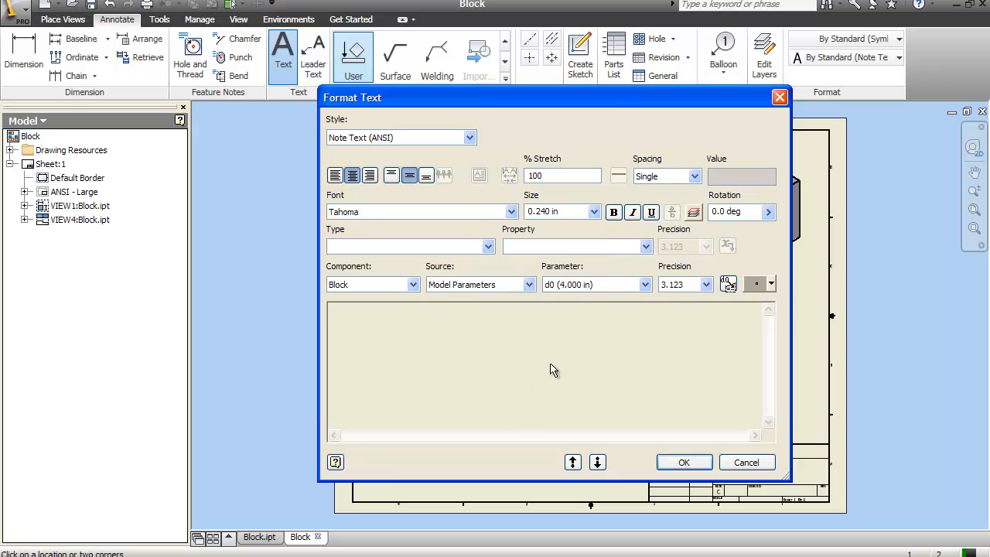
type("Block")
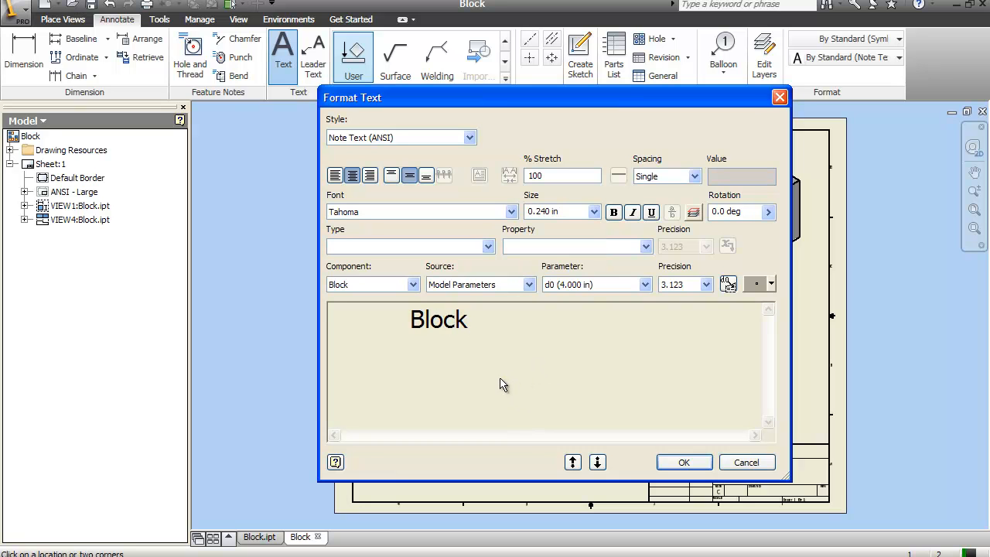
type("\\")
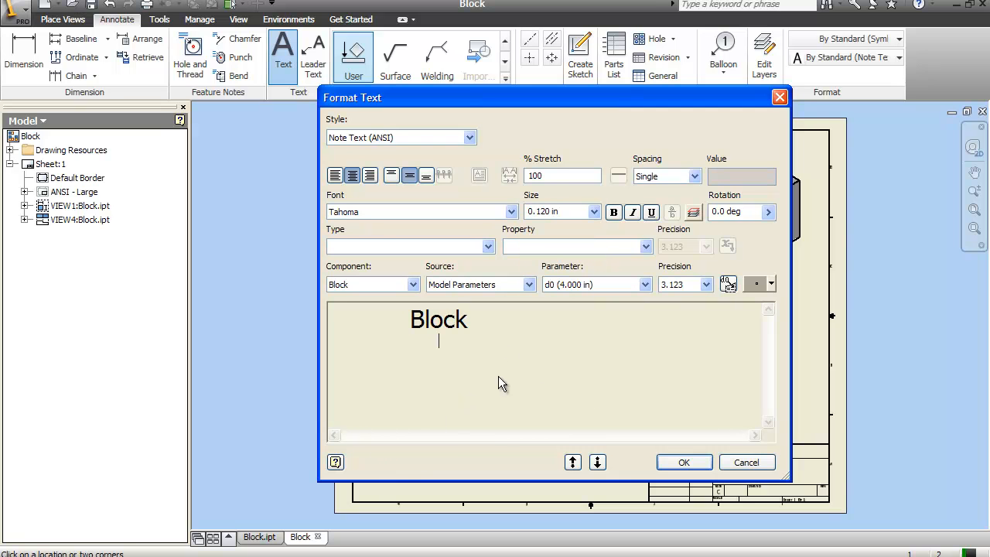
type("Scale:")
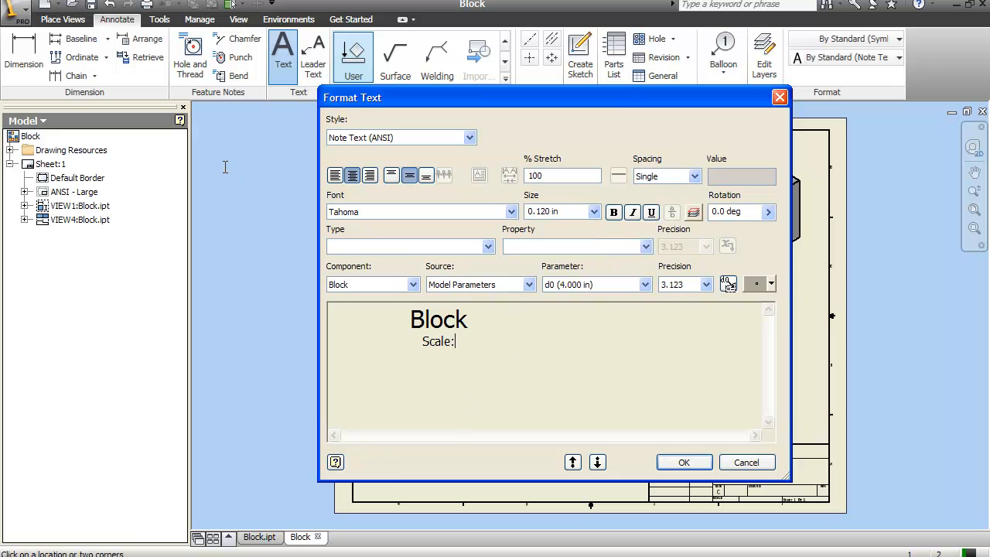
type("Full")
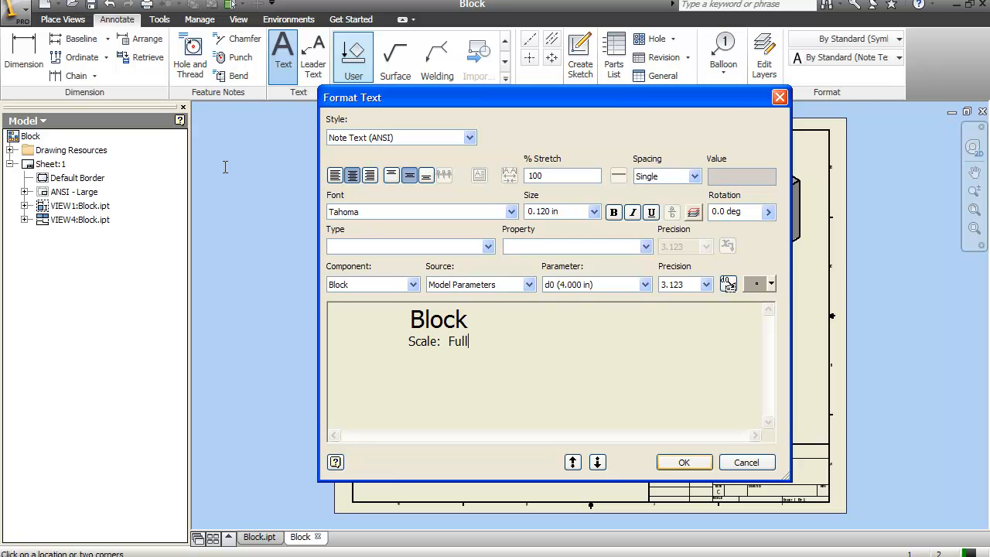
mouse_move(411, 355)
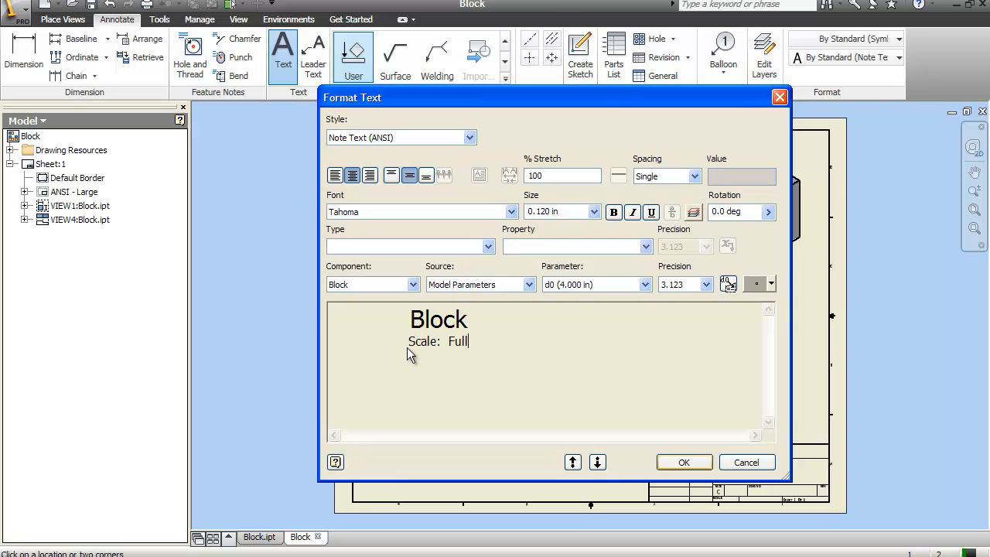
left_click(683, 462)
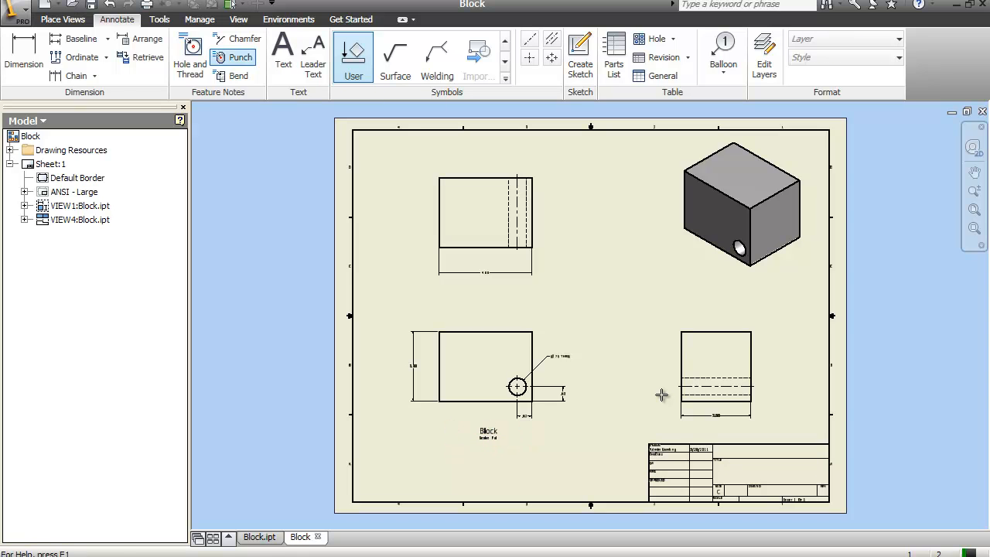
Add a note 'Block Isometric View' with a smaller 0.120 'Scale: Full' line
left_click(283, 50)
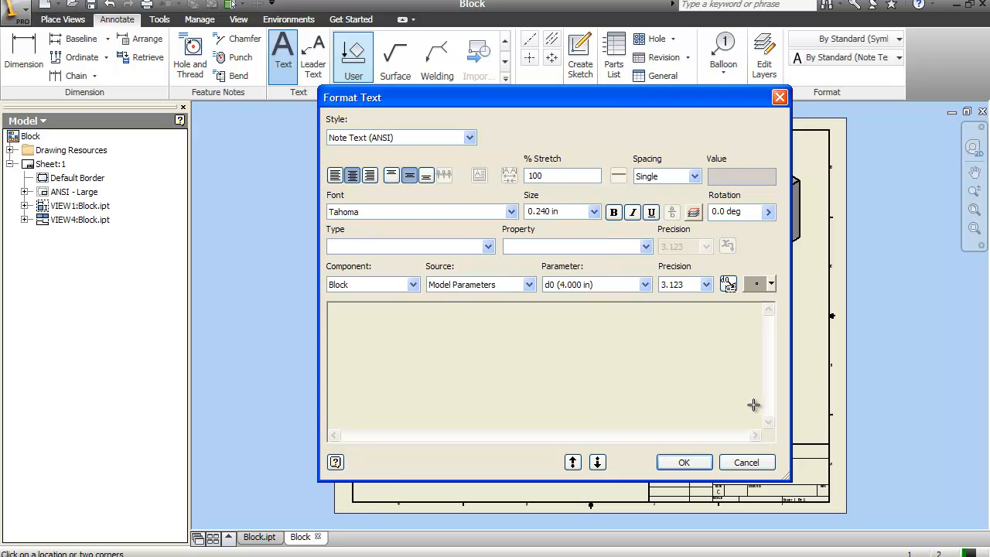
type("Block Isometric Vi")
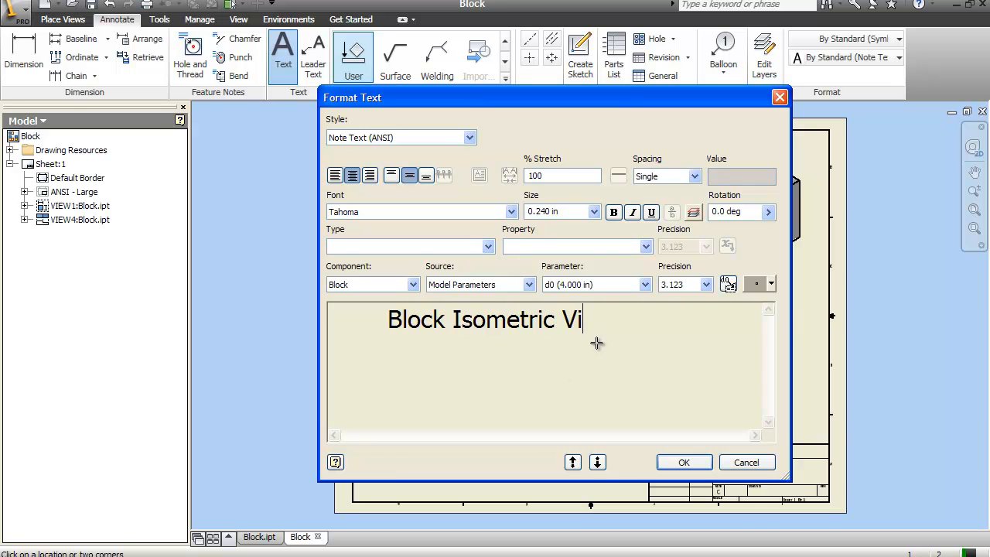
type("ew")
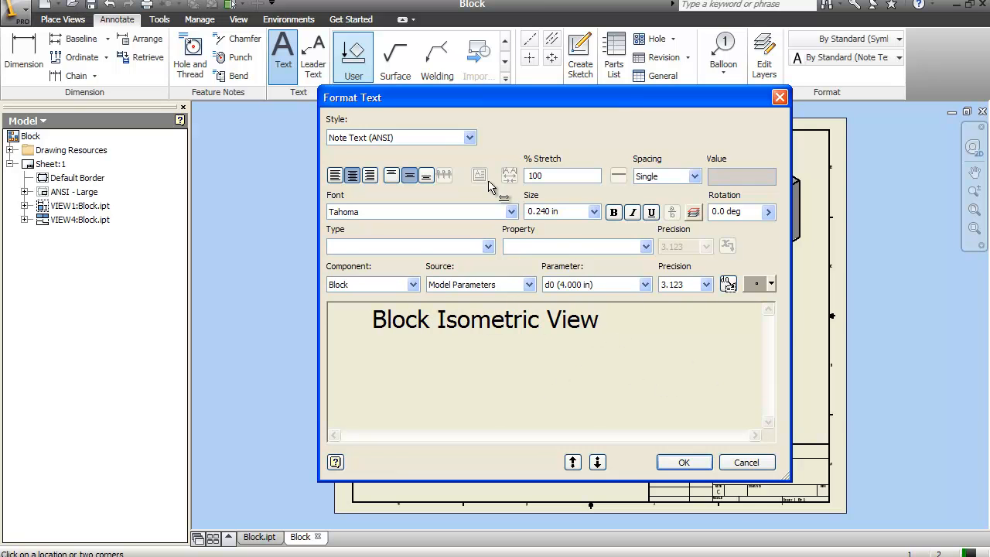
left_click(485, 341)
type("Scale:")
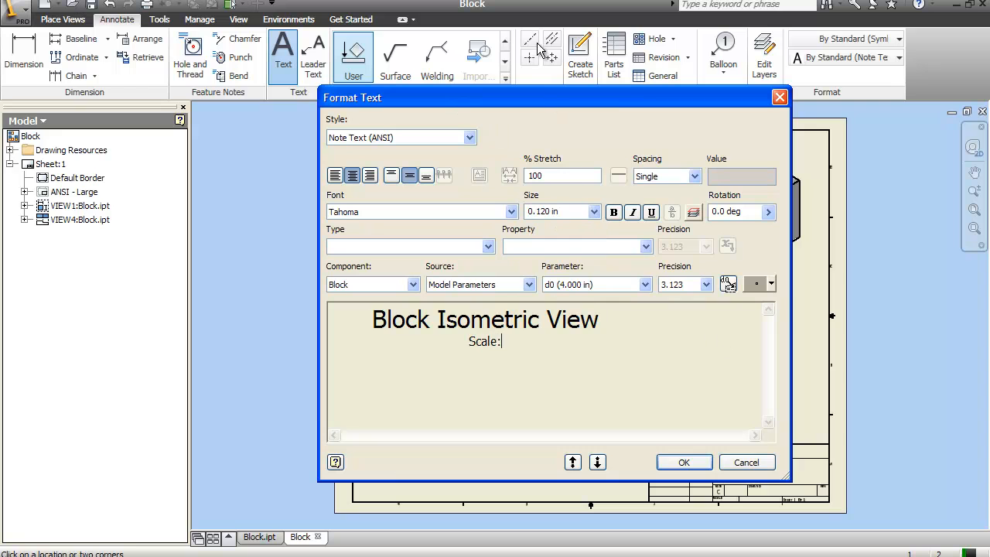
type("Full")
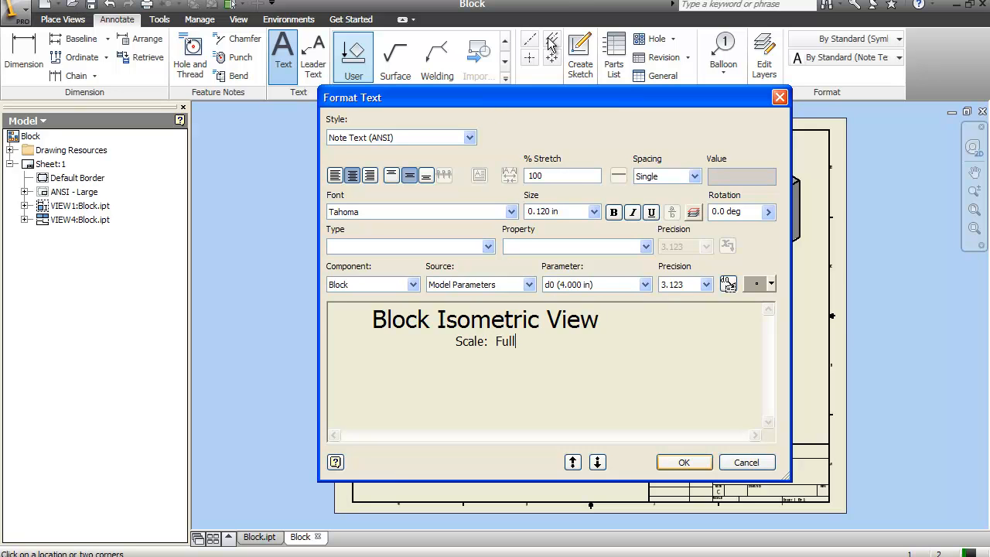
left_click(683, 461)
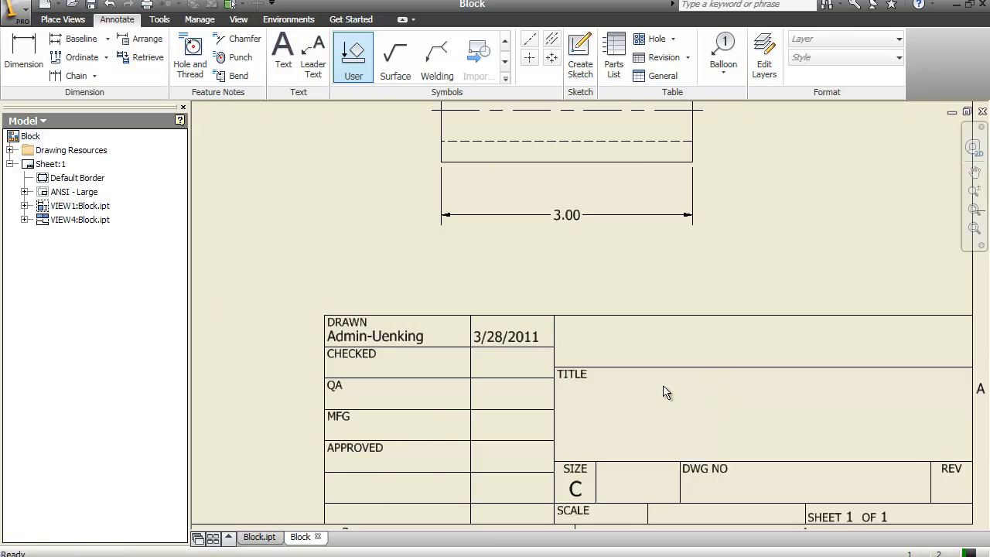
Open the title block's property fields and the Block drawing's iProperties
left_click(77, 191)
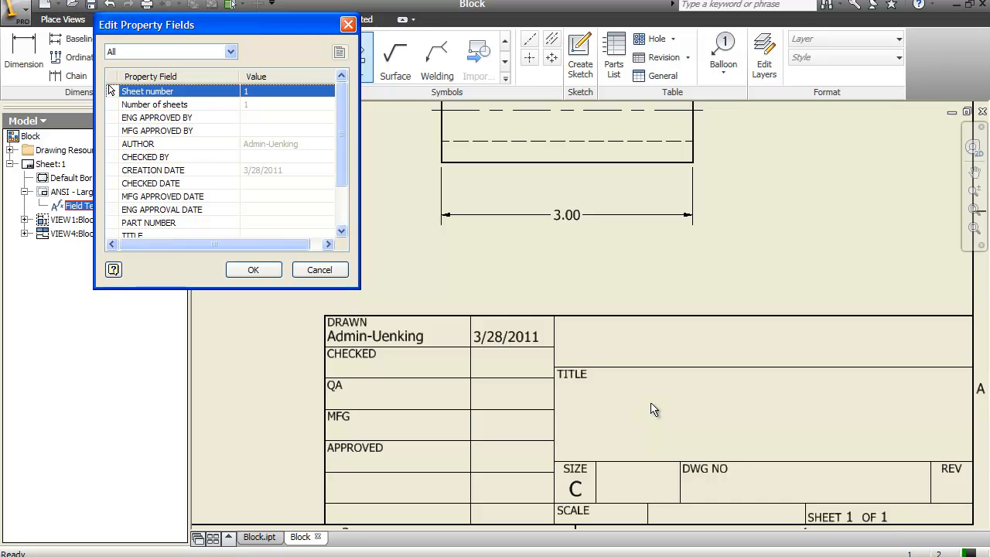
left_click(138, 144)
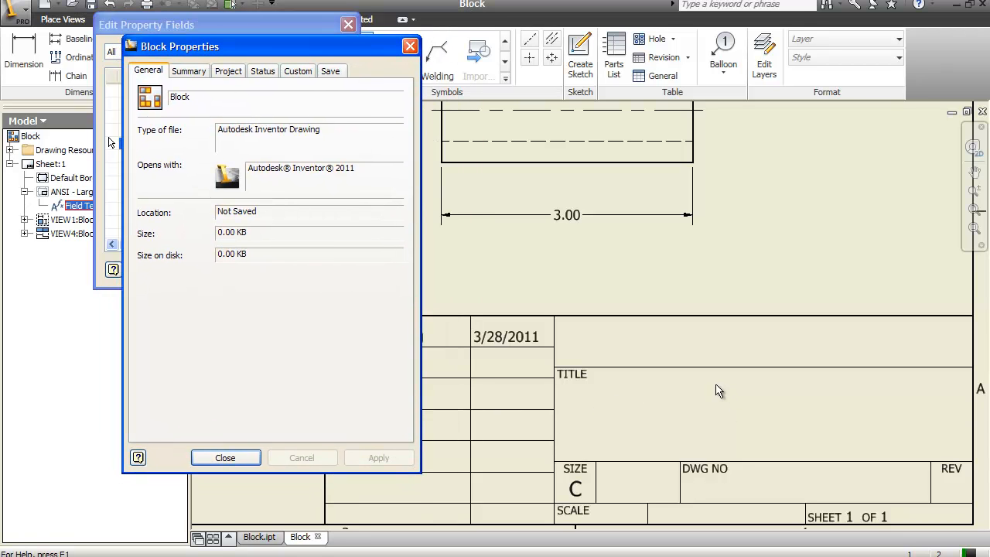
mouse_move(613, 398)
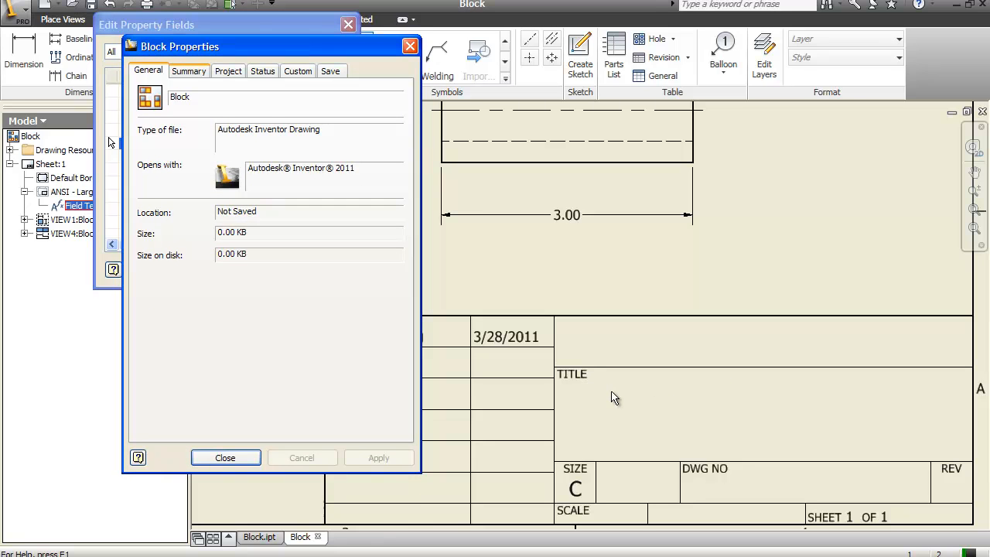
left_click(188, 70)
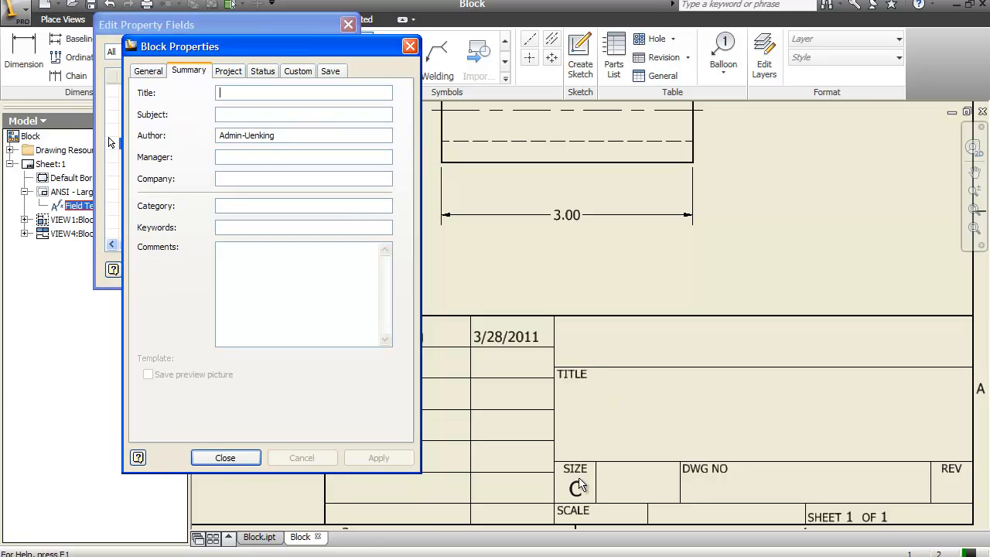
type("Block")
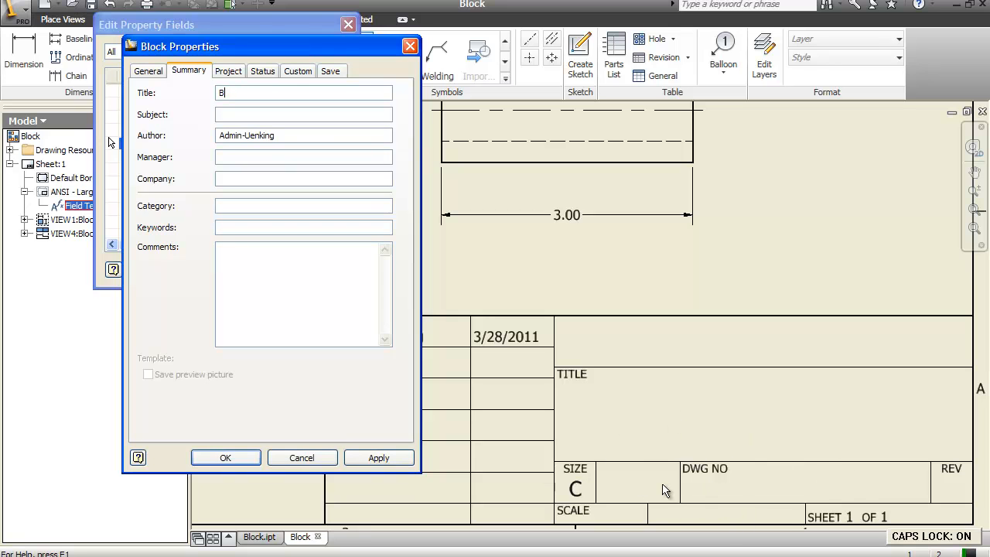
type("LOCK")
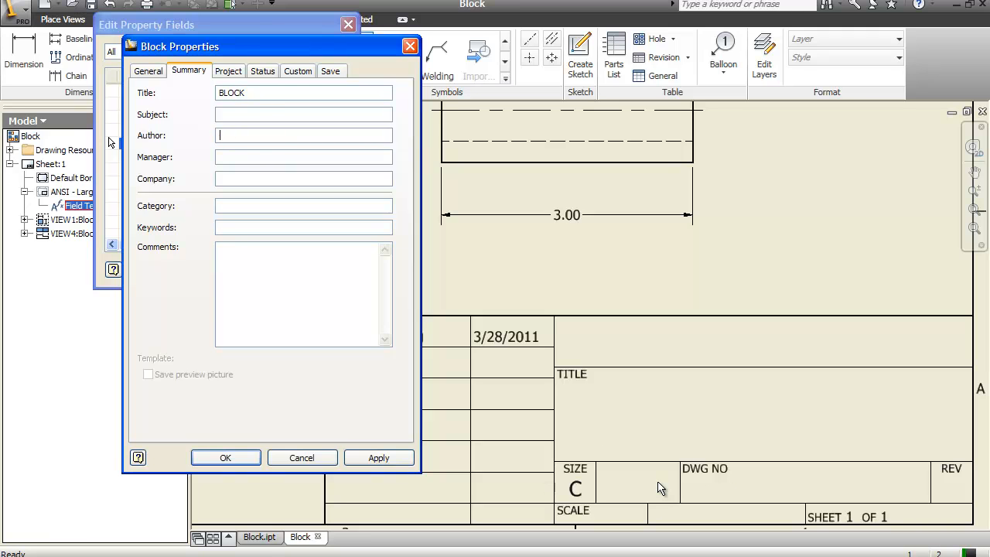
type("Michael D. Uenking")
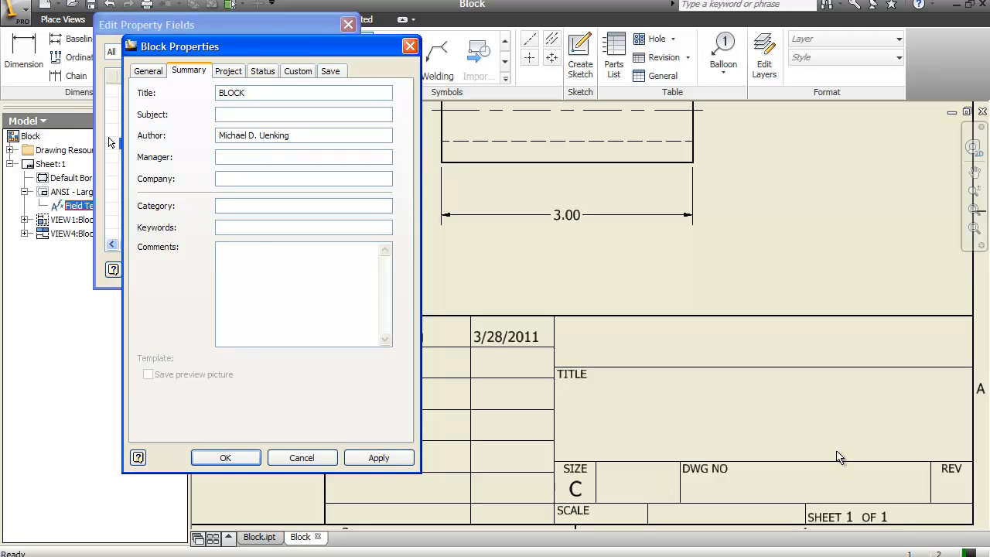
left_click(228, 70)
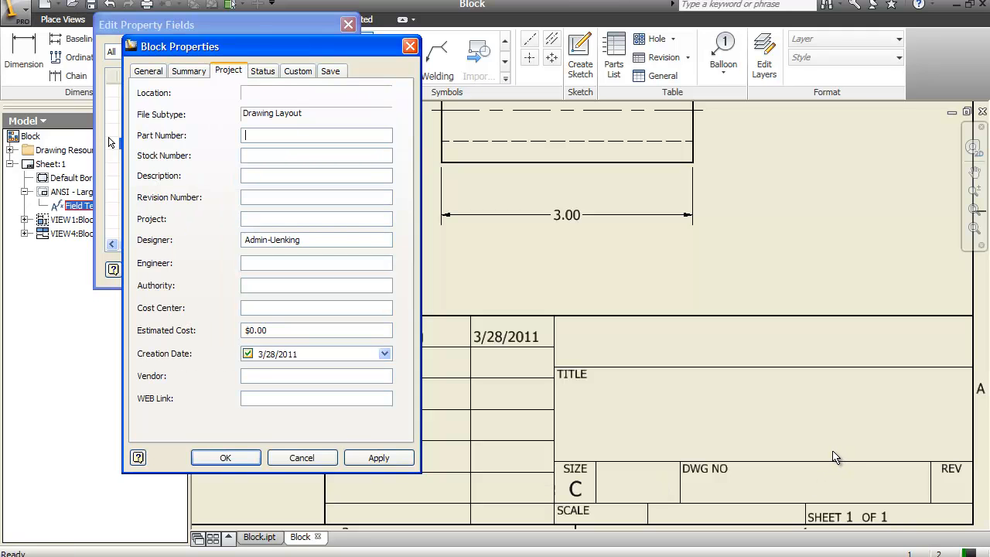
mouse_move(727, 479)
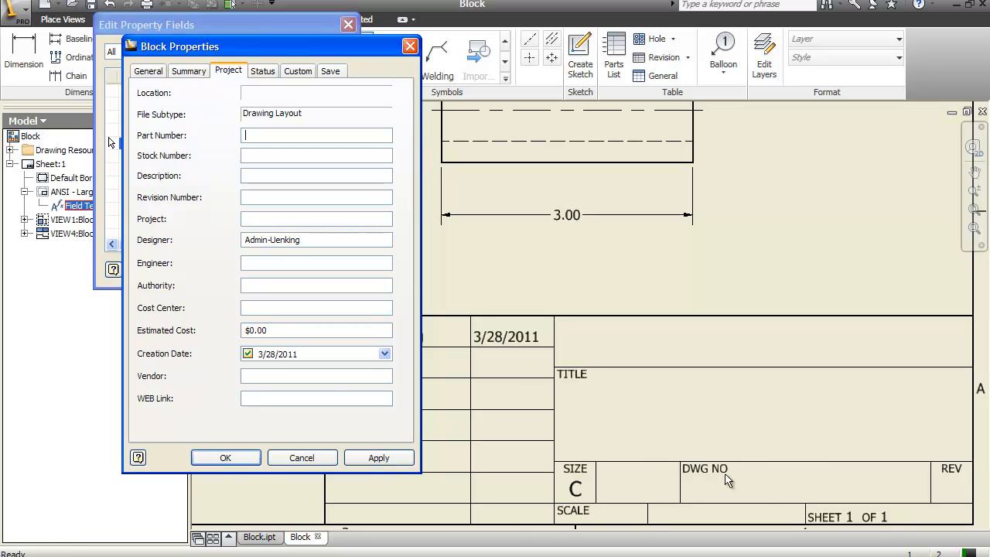
mouse_move(619, 448)
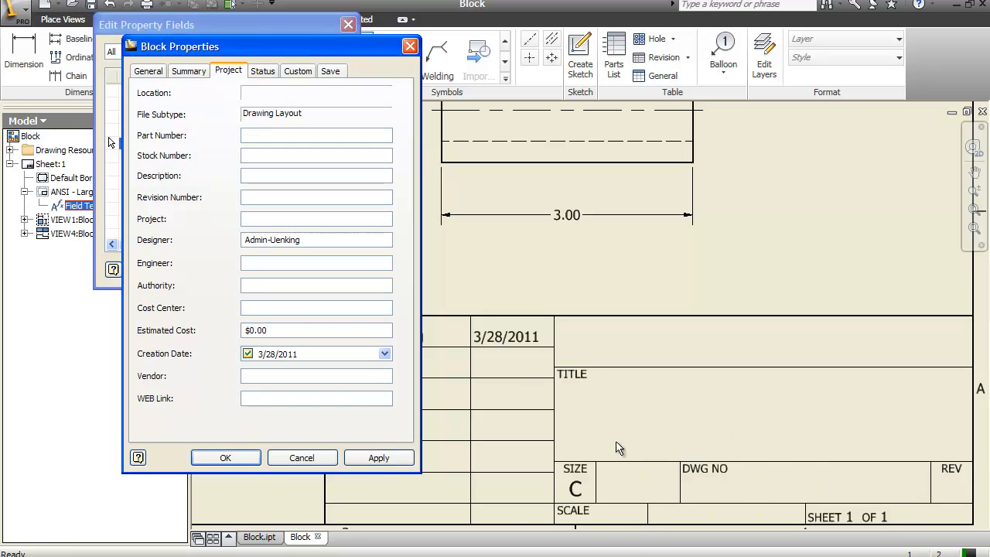
type("W")
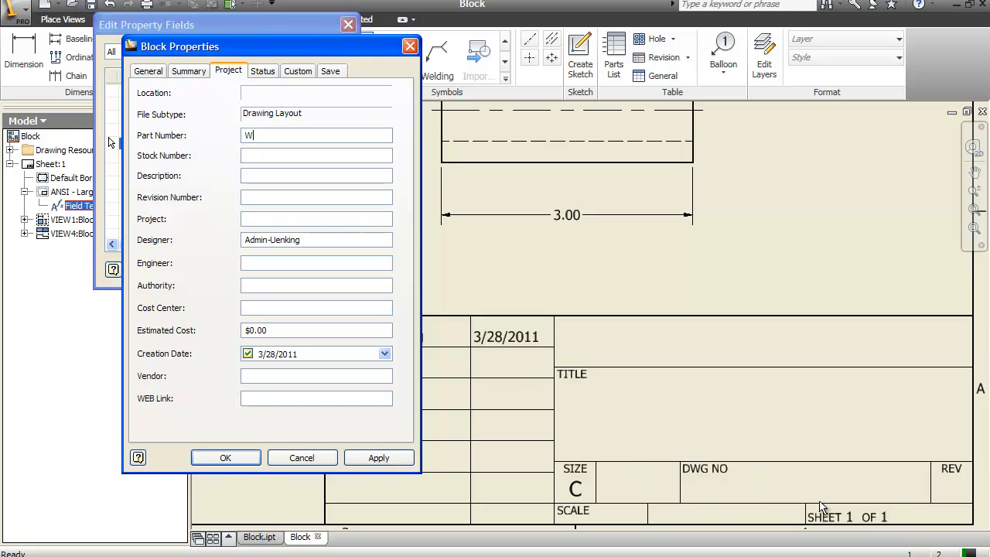
type("12AP")
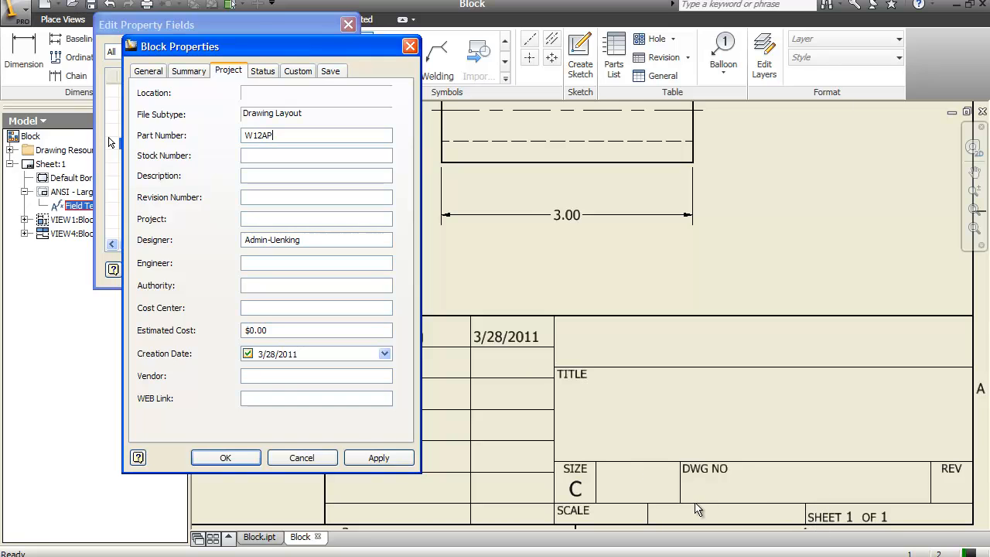
type("t2")
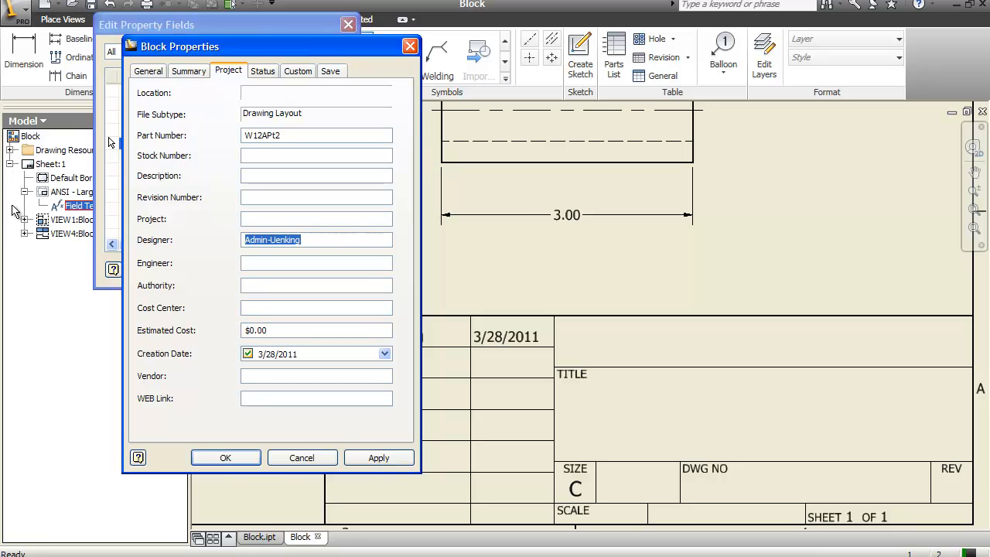
type("Michael D.")
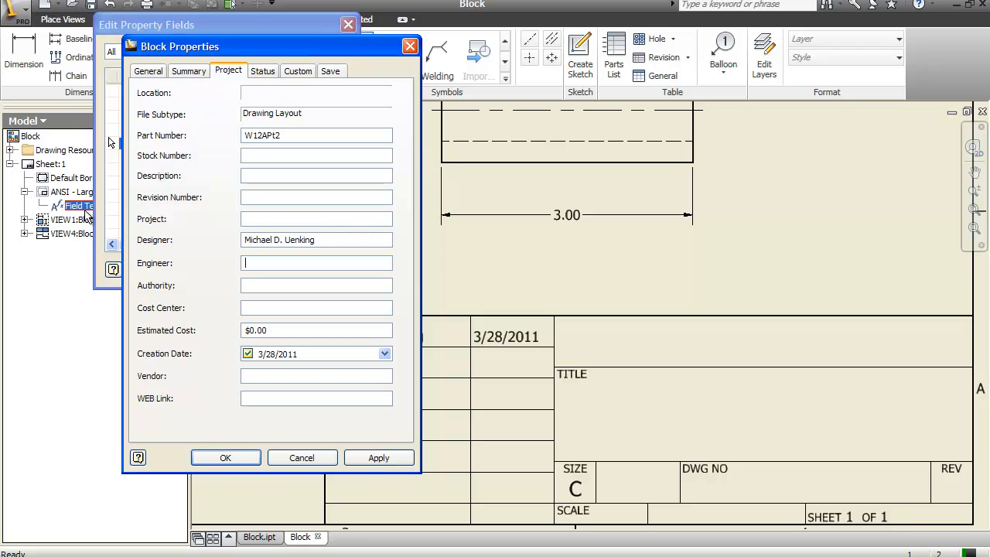
type("Michael D. U")
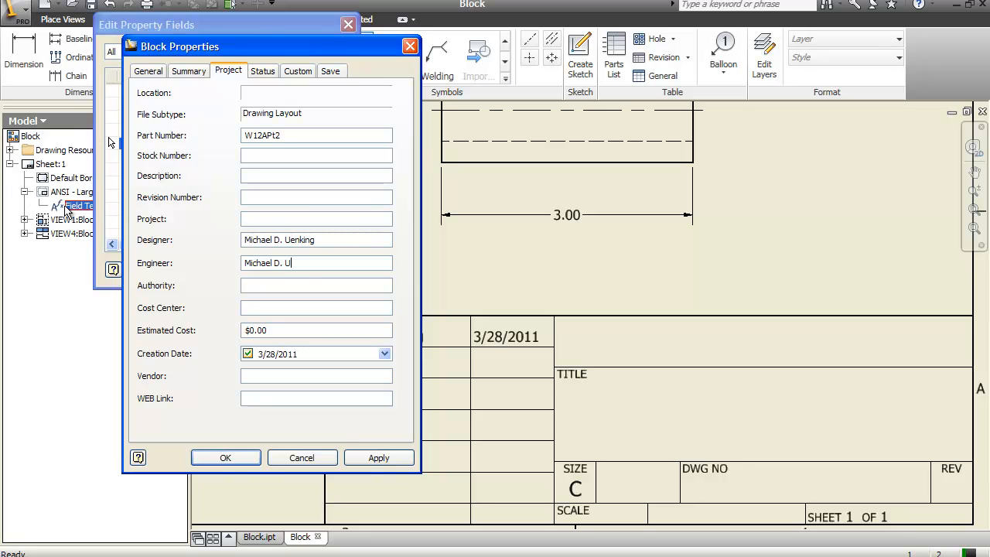
type("enking")
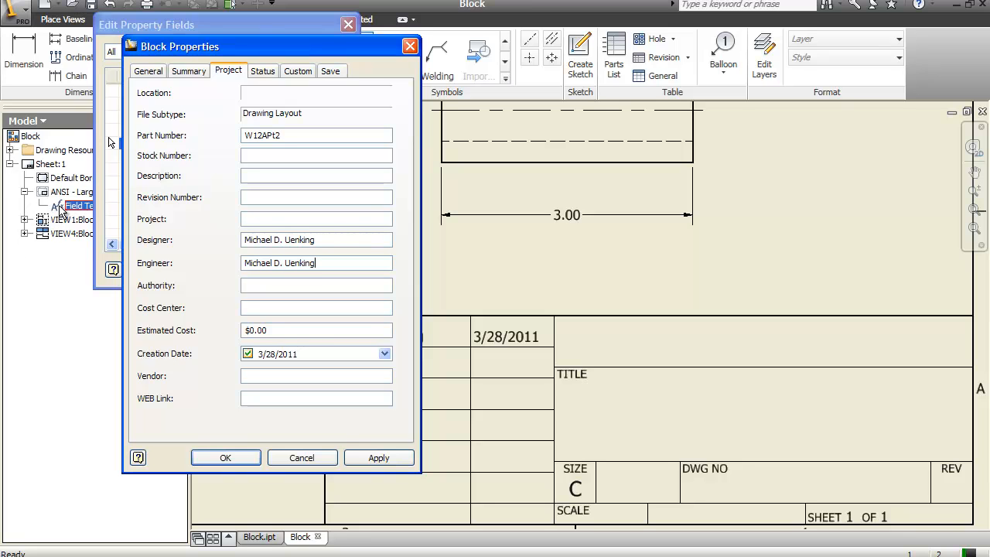
left_click(263, 70)
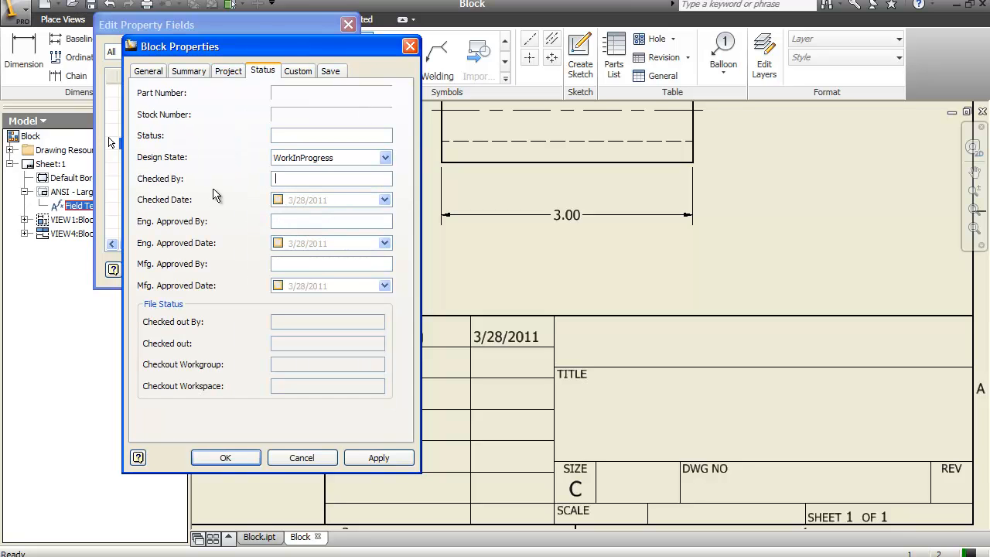
left_click(384, 158)
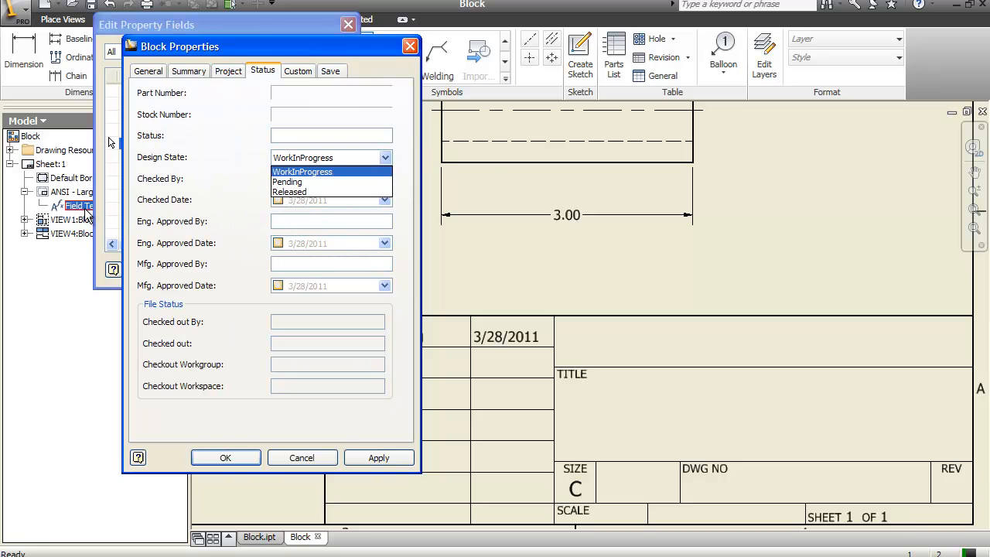
left_click(294, 191)
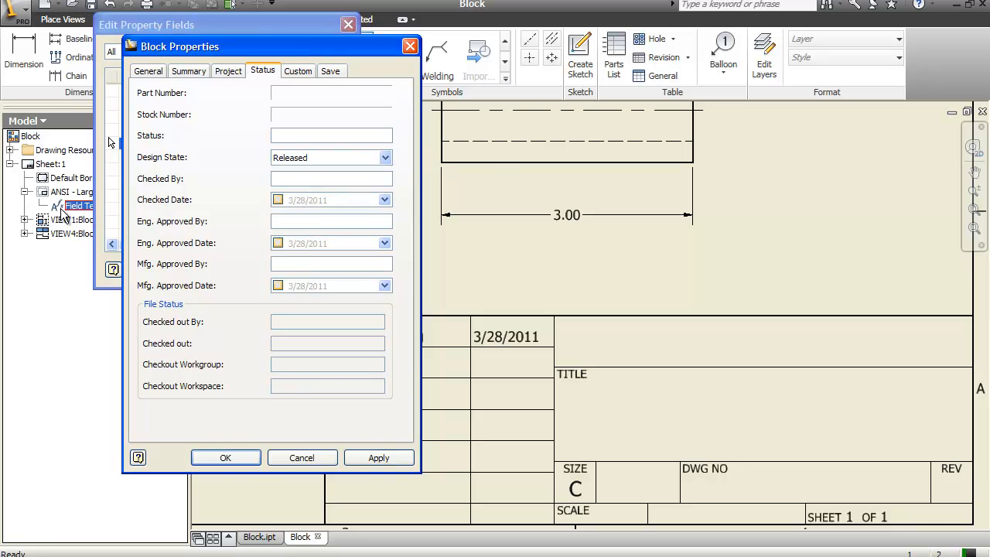
type("Michael D.")
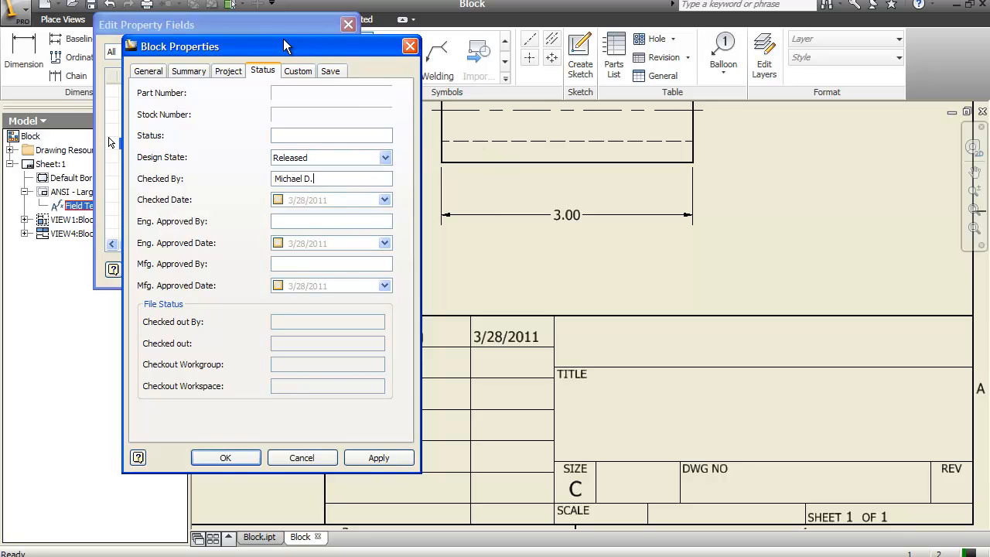
type("Uenking")
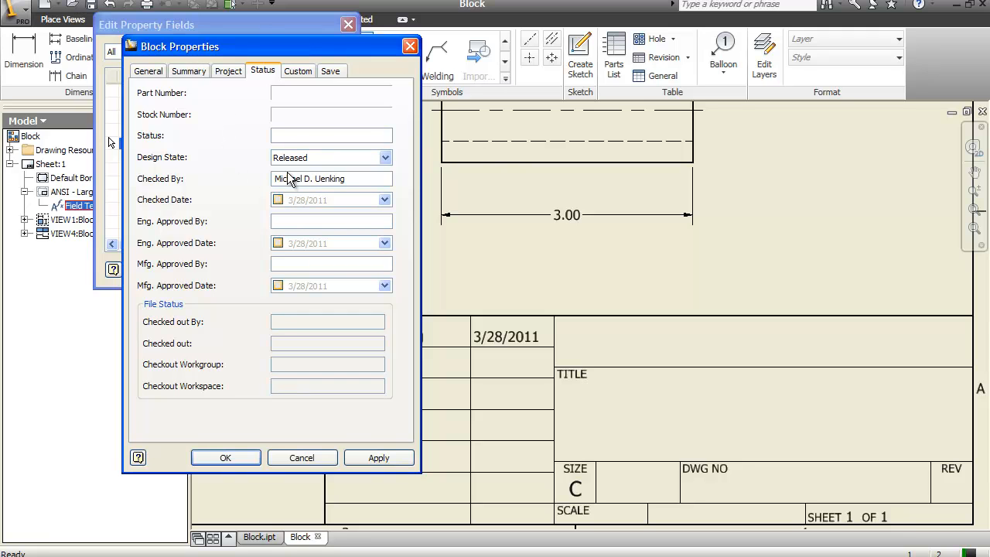
left_click(277, 199)
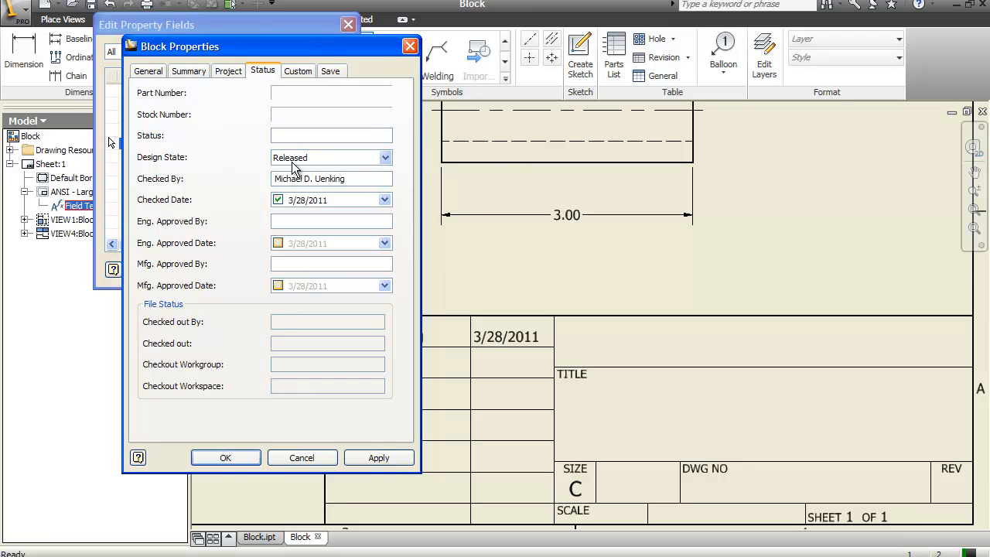
type("Michael D.")
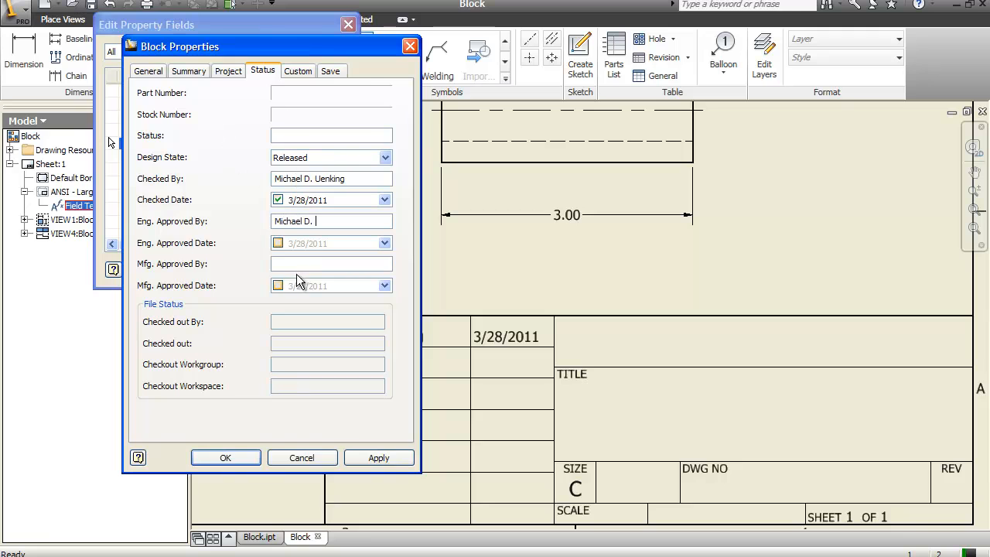
type("Uenking")
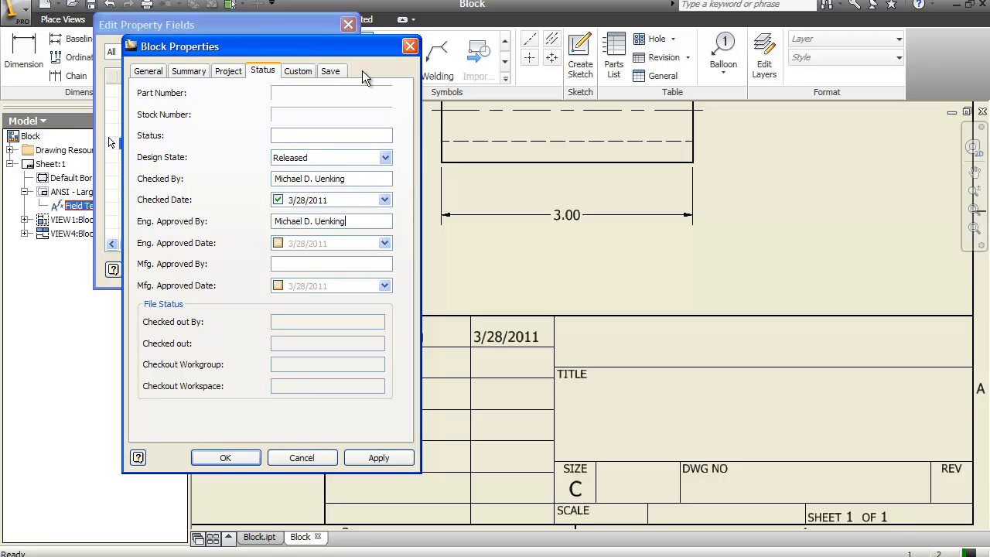
left_click(277, 243)
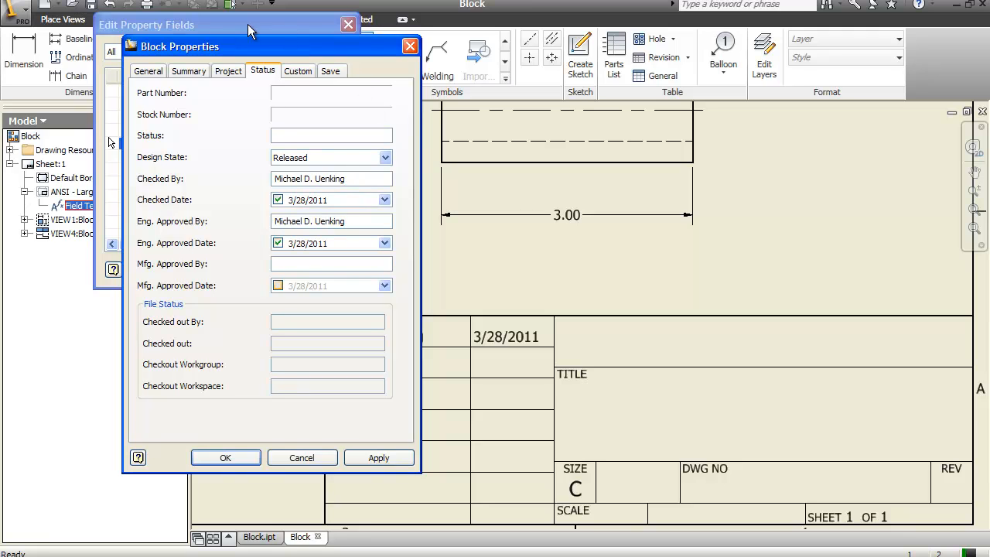
type("Michael D.")
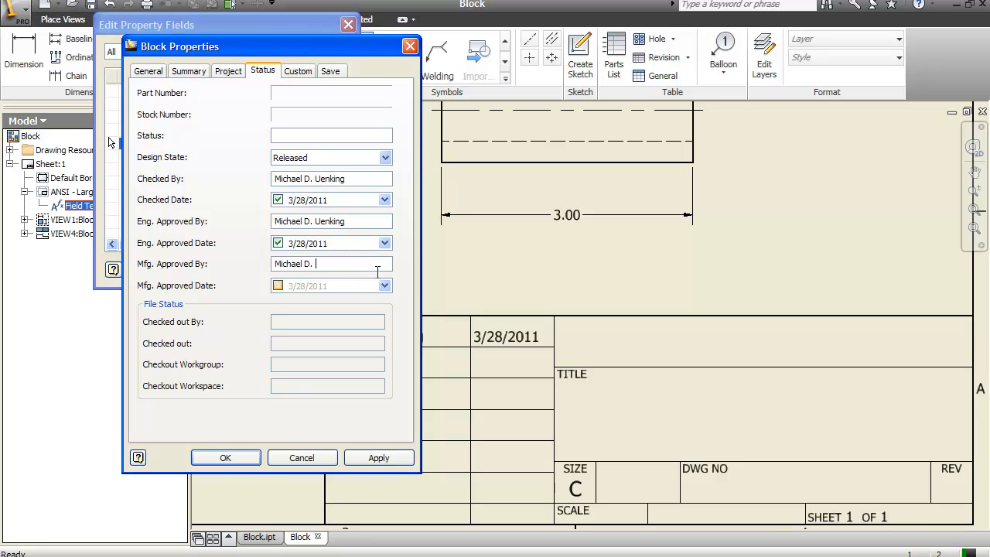
type("Jenking")
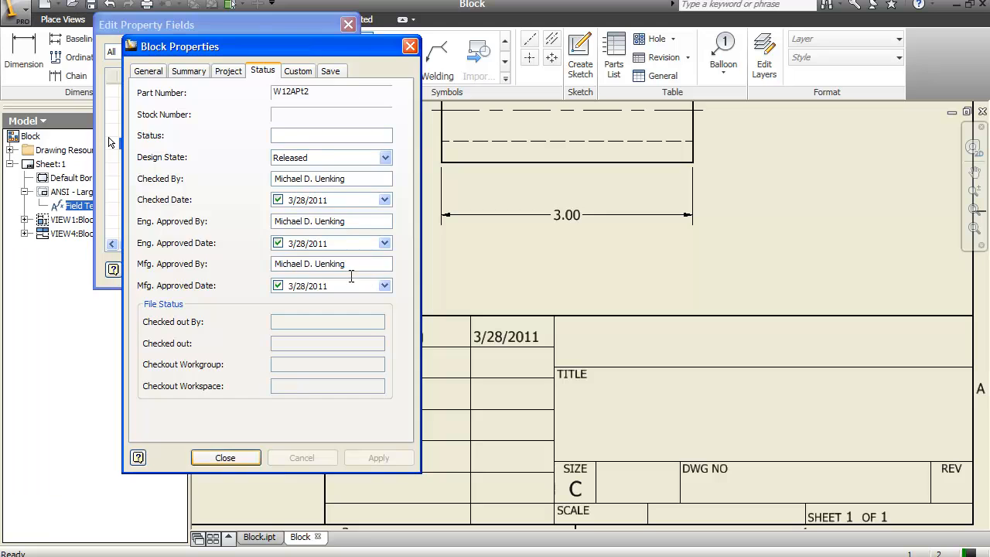
left_click(226, 457)
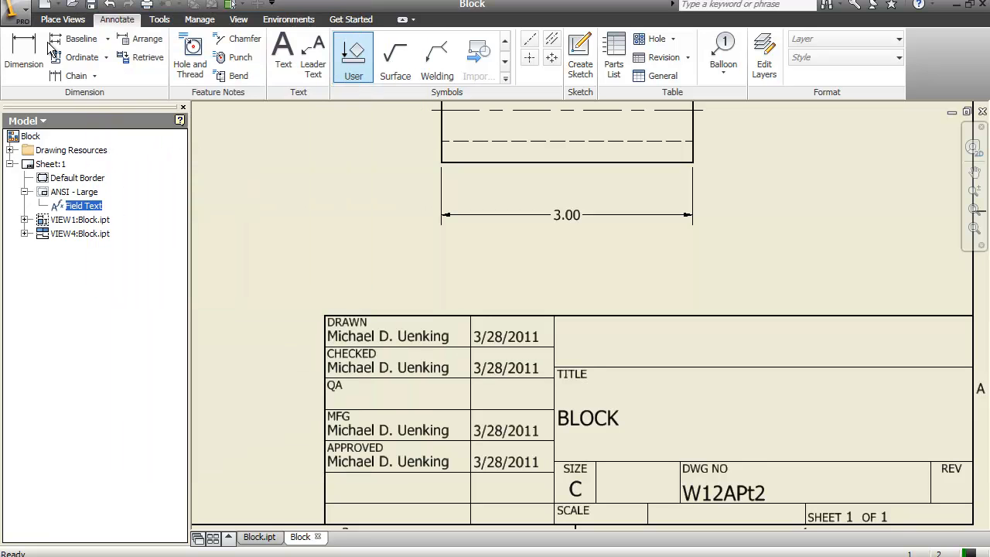
mouse_move(270, 24)
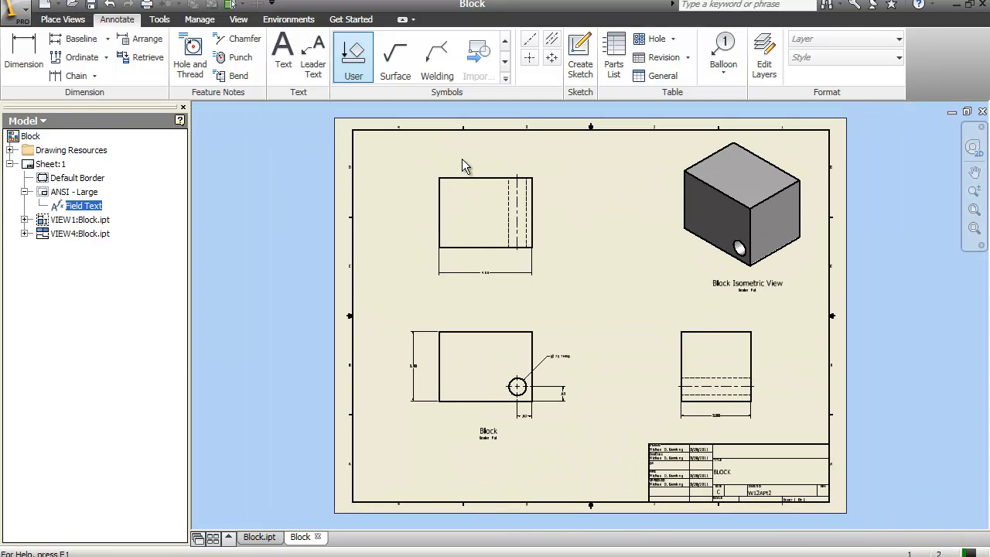
left_click(14, 8)
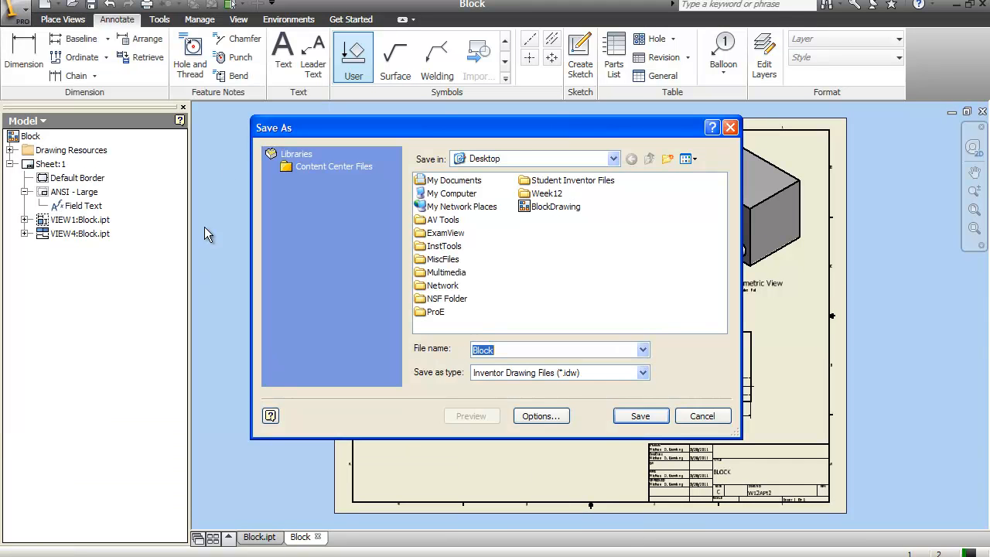
mouse_move(435, 259)
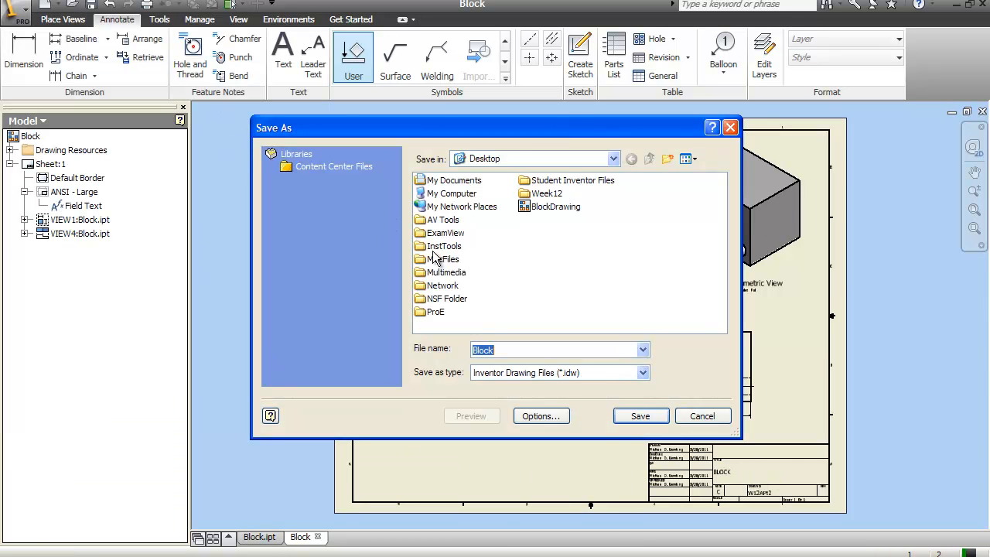
Save the drawing as BlockDrawing, replacing the existing BlockDrawing.idw
left_click(642, 350)
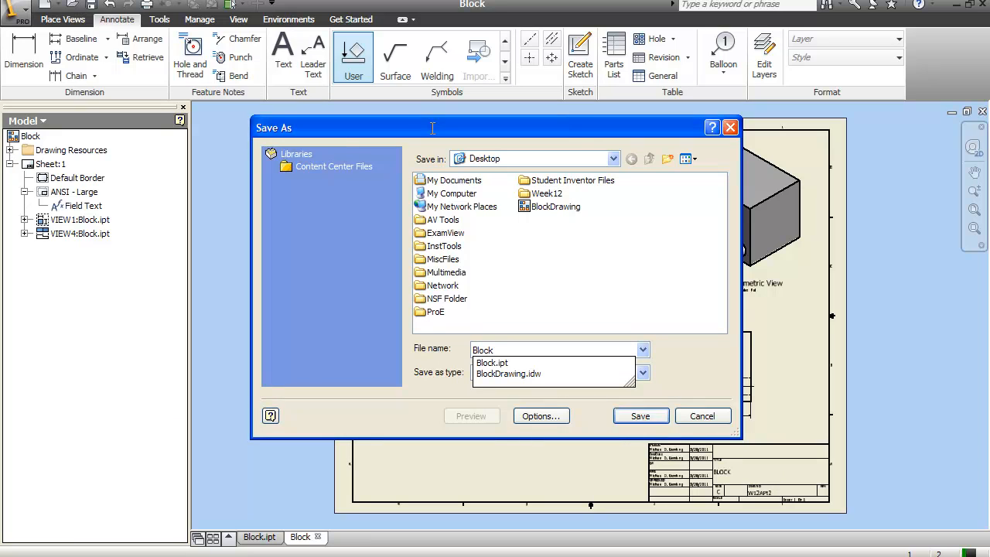
type("BlockDrawing")
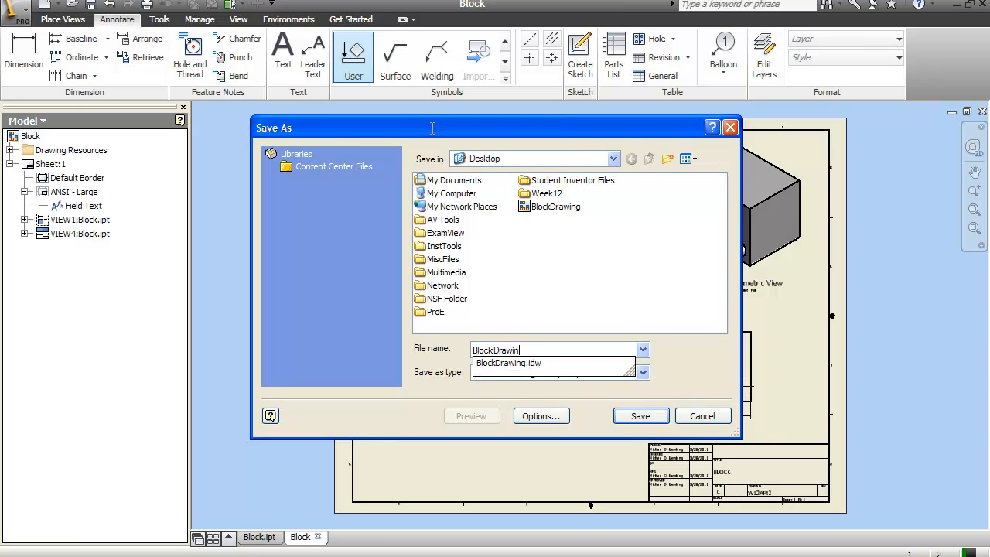
left_click(639, 415)
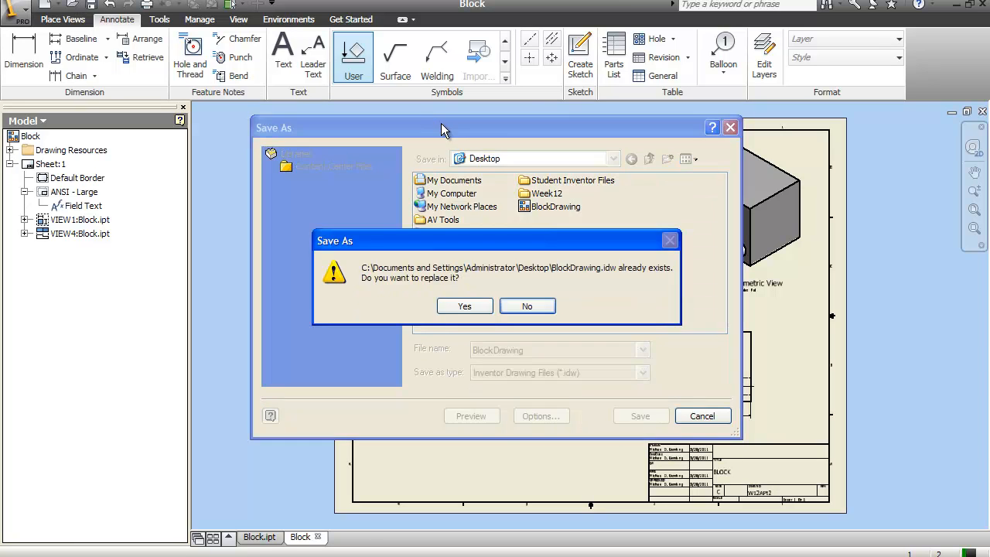
left_click(464, 305)
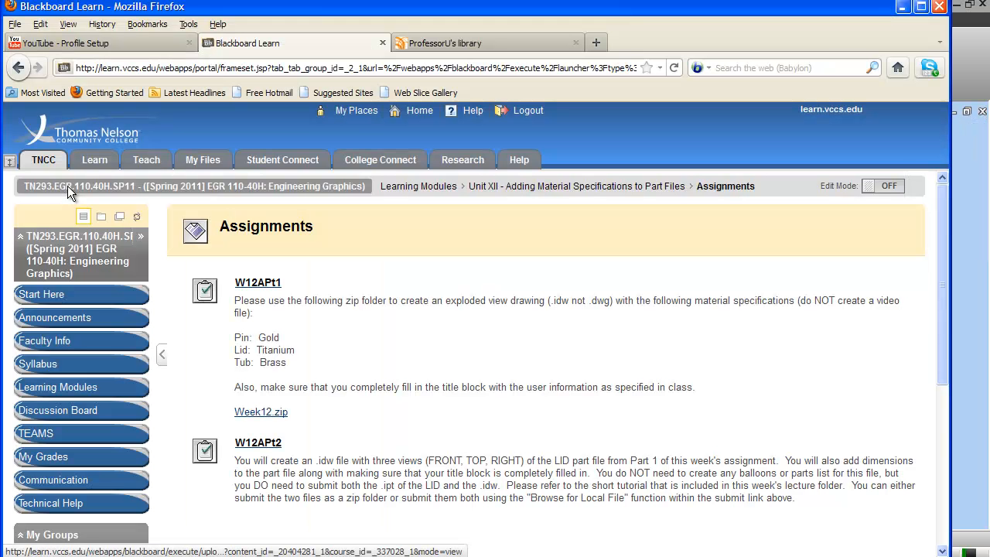
On the W12APt2 assignment page, attach Block.ipt and BlockDrawing.idw from the computer
left_click(258, 442)
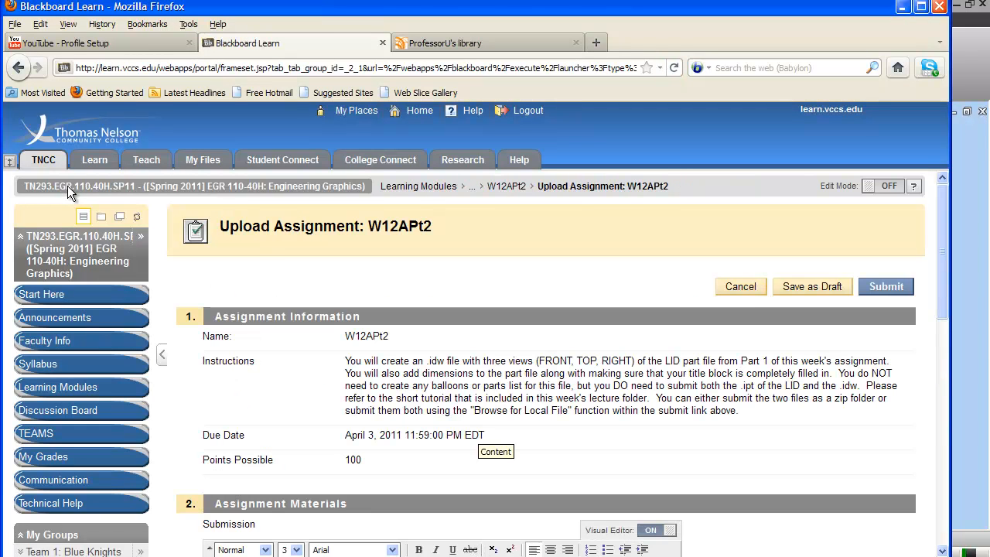
scroll("down", 3)
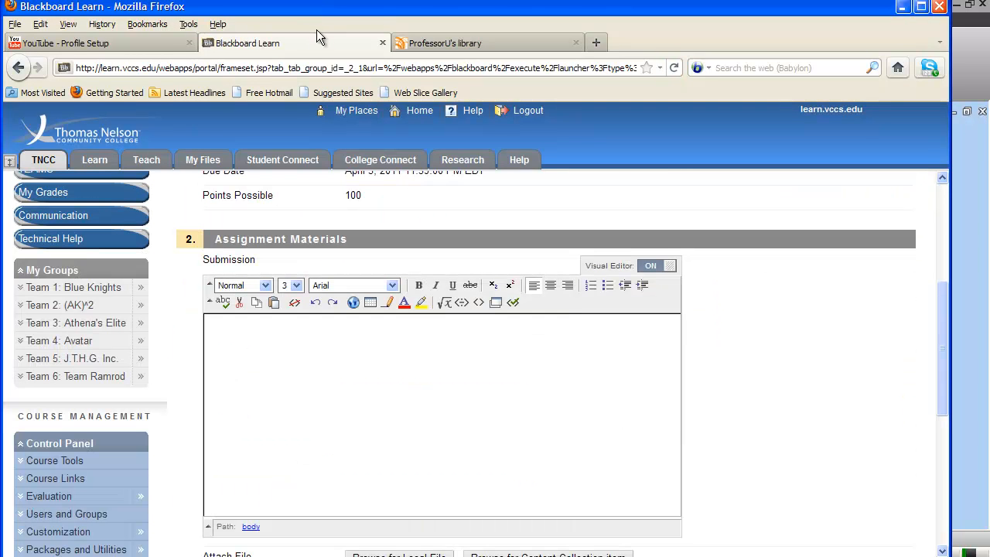
scroll("down", 3)
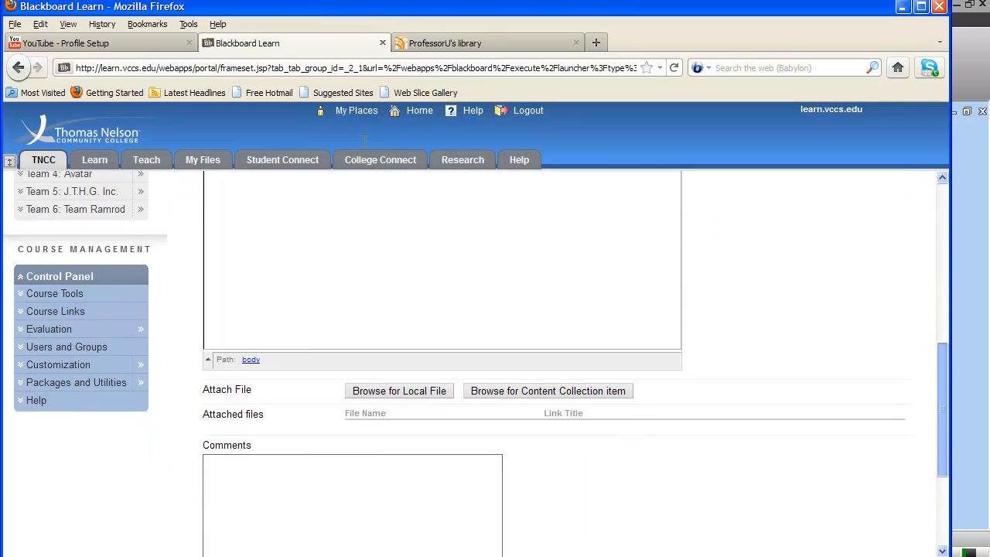
left_click(398, 390)
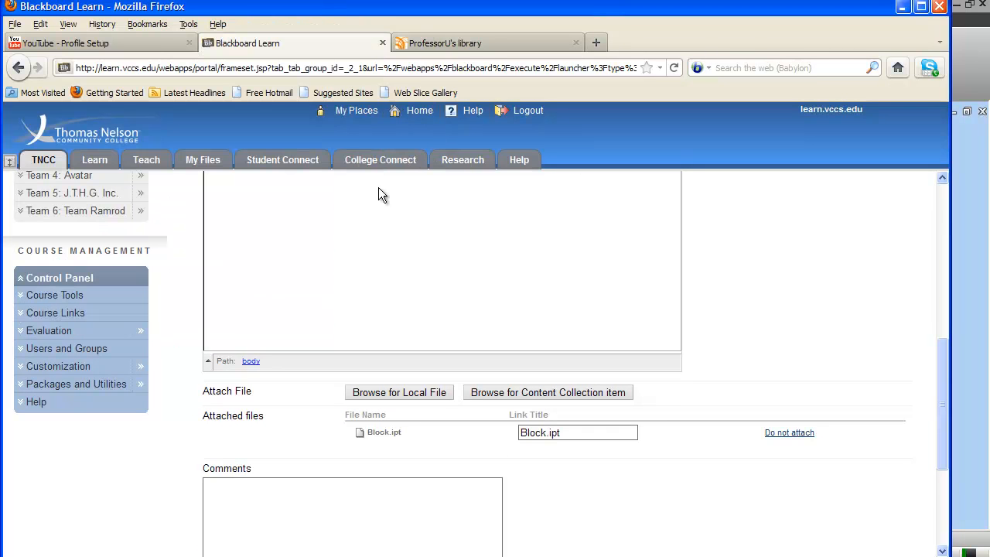
left_click(398, 392)
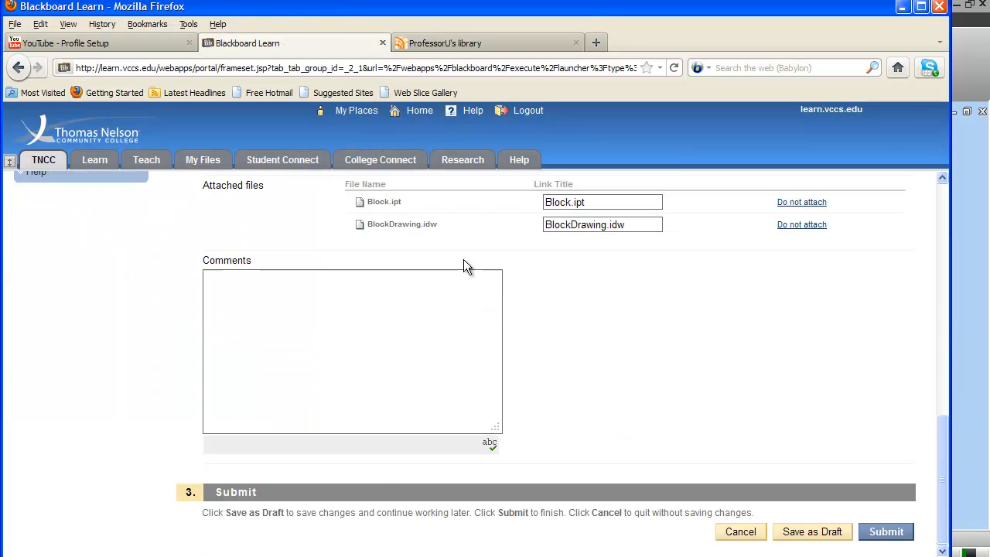
mouse_move(455, 430)
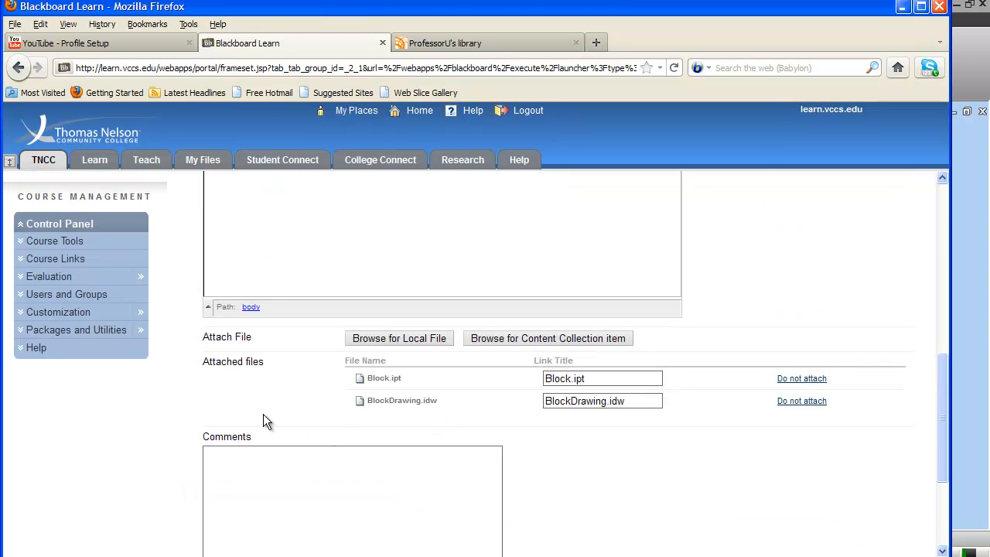
mouse_move(392, 254)
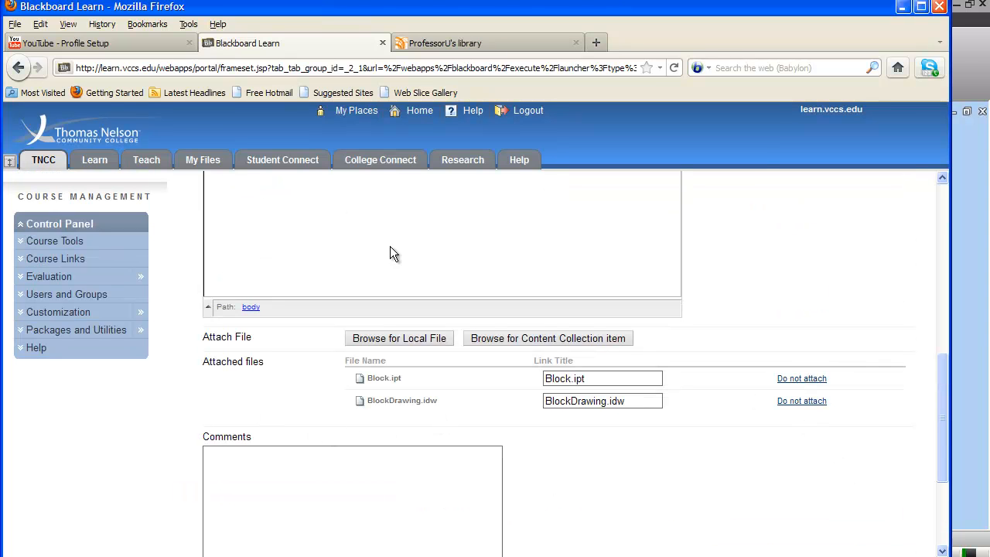